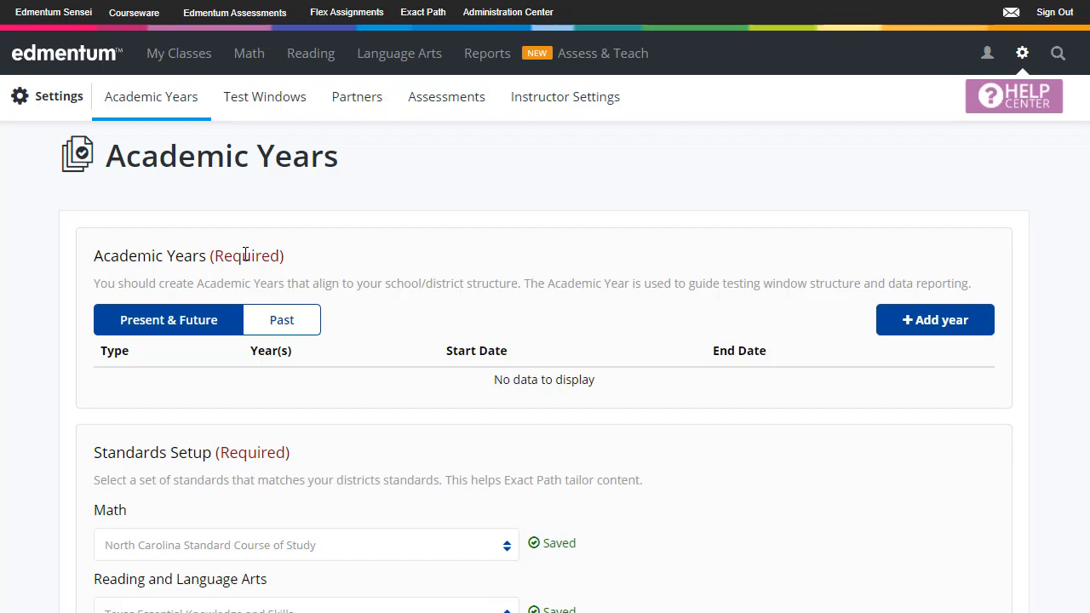
{"action": "mouse_move", "coordinate": [179, 53]}
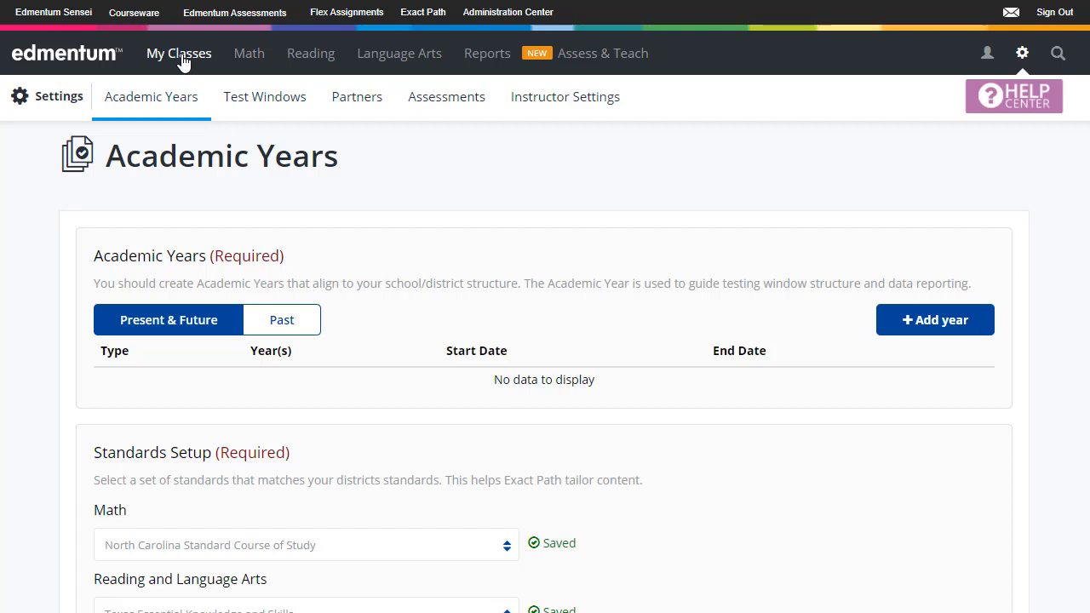
Step: Go to the My Classes home page from the top navigation
{"action": "left_click", "coordinate": [179, 53]}
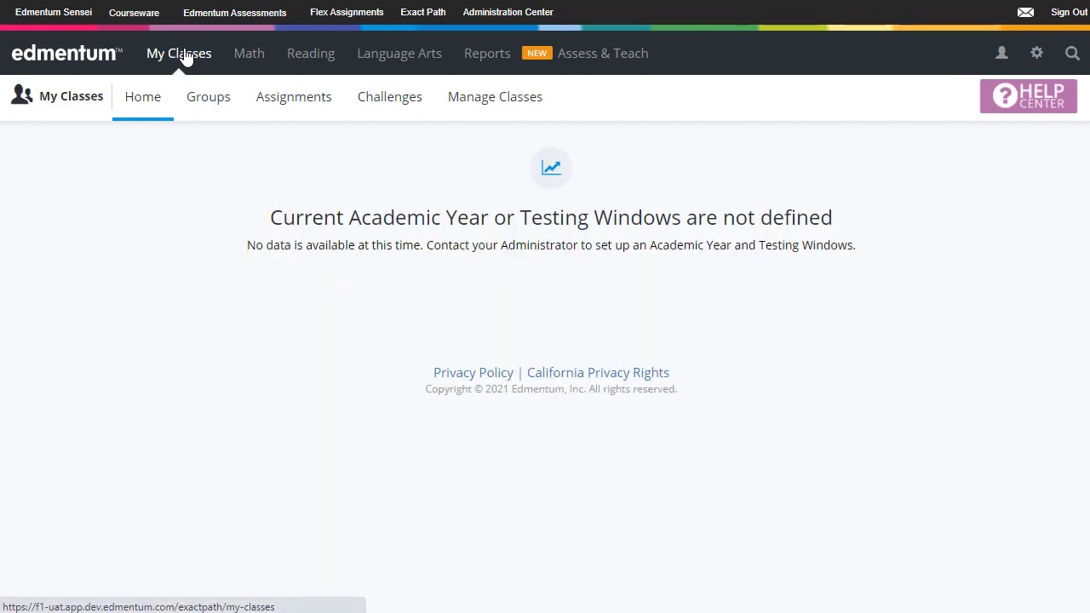
{"action": "mouse_move", "coordinate": [273, 218]}
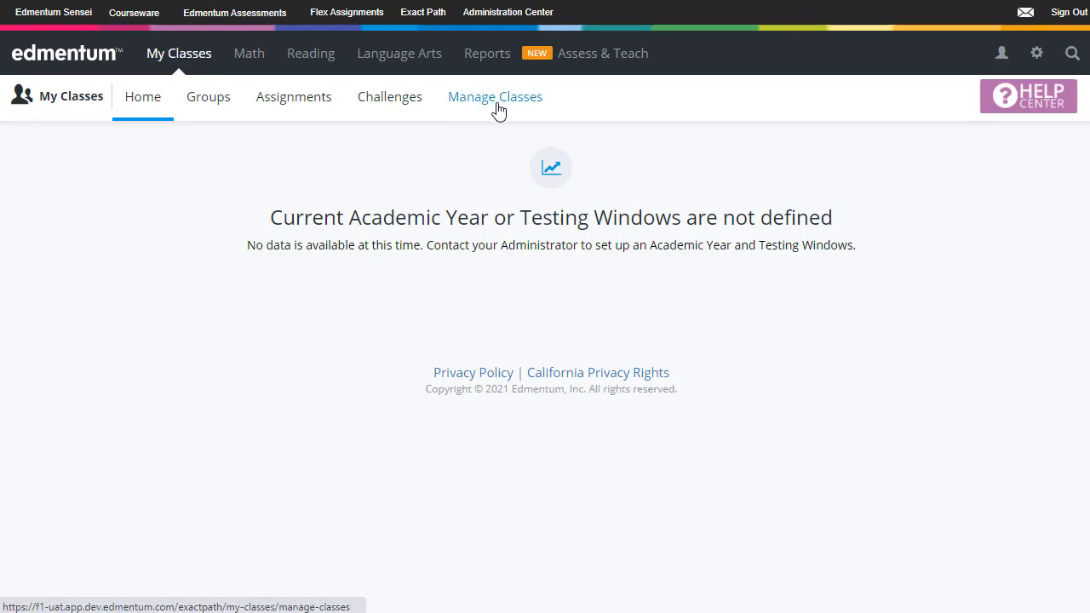
Step: Show the Manage Classes list with its four existing classes
{"action": "left_click", "coordinate": [494, 95]}
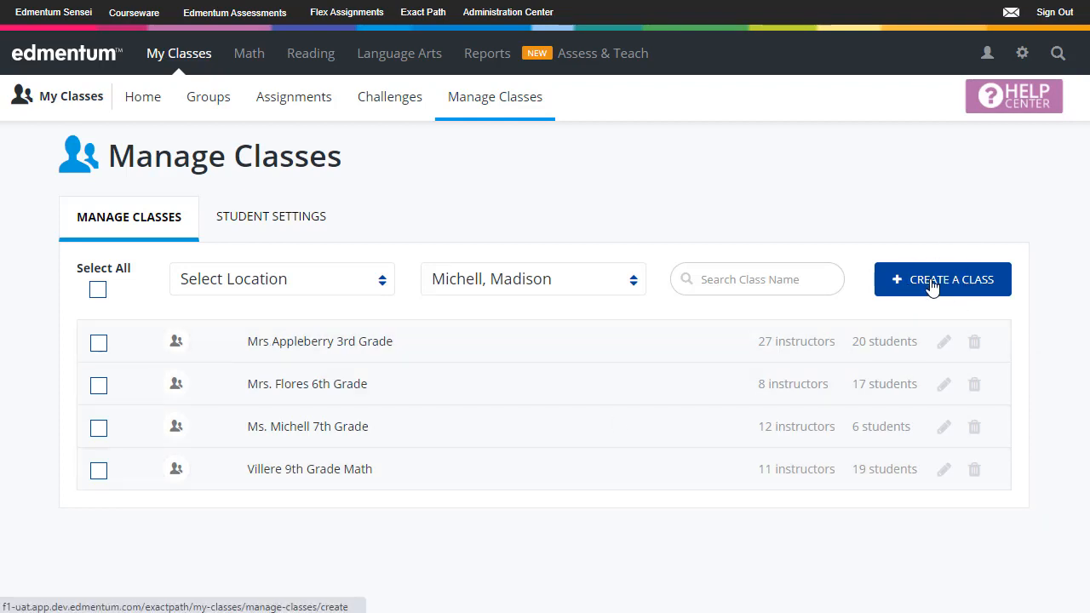
{"action": "mouse_move", "coordinate": [94, 359]}
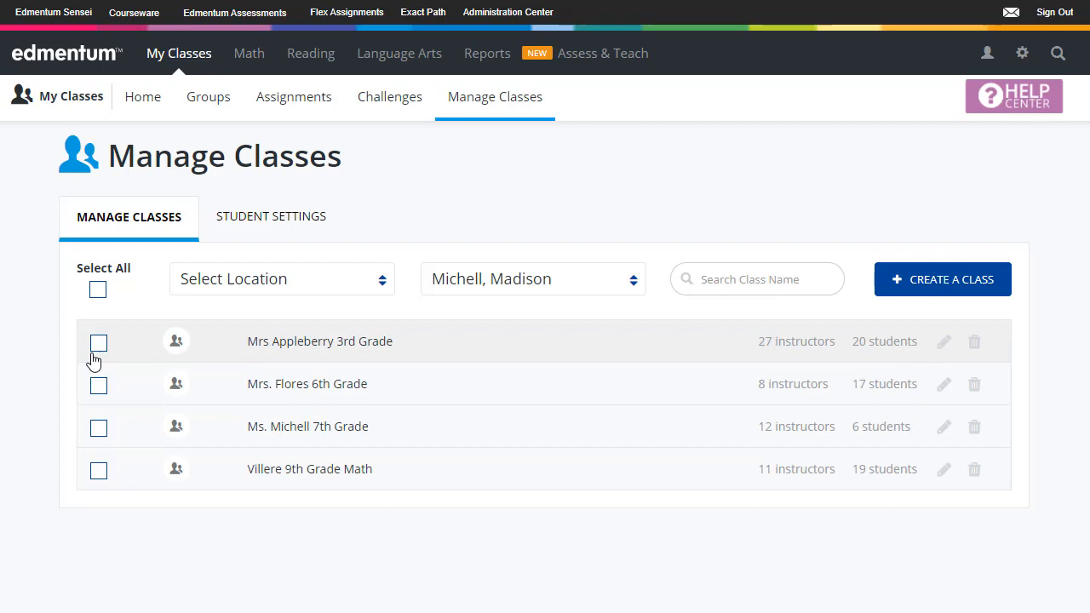
{"action": "mouse_move", "coordinate": [872, 351]}
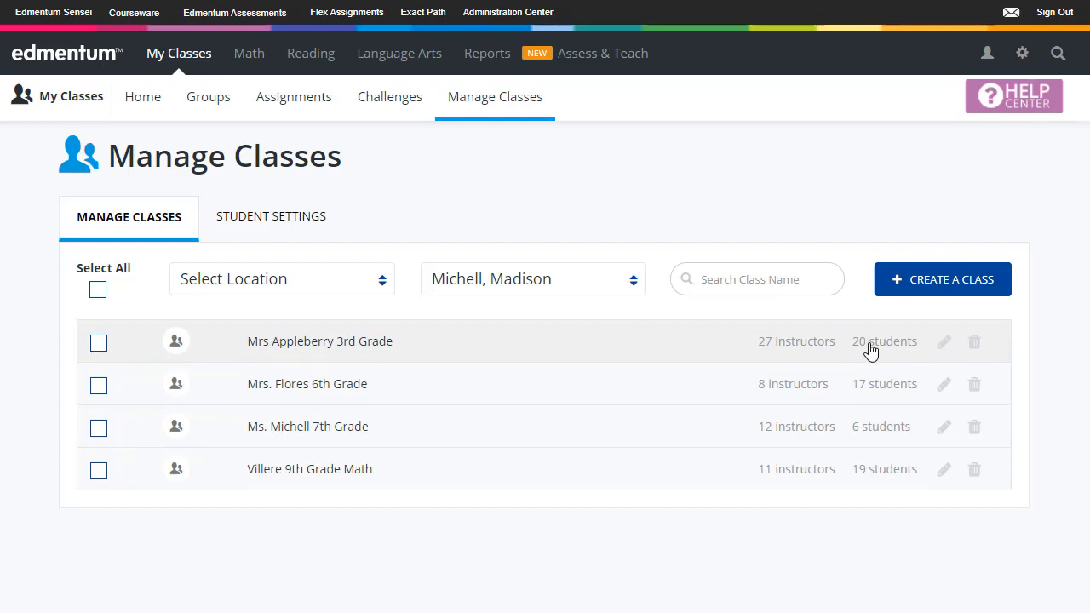
{"action": "mouse_move", "coordinate": [944, 279]}
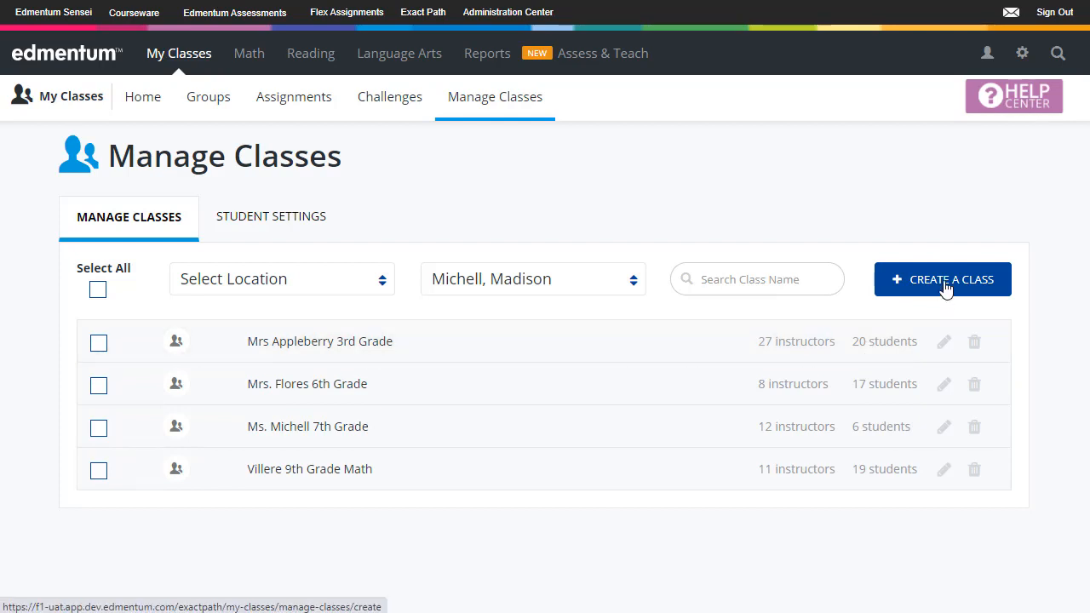
Step: Create a new class named 'Mrs. Michell - Grade 6 English'
{"action": "left_click", "coordinate": [944, 279]}
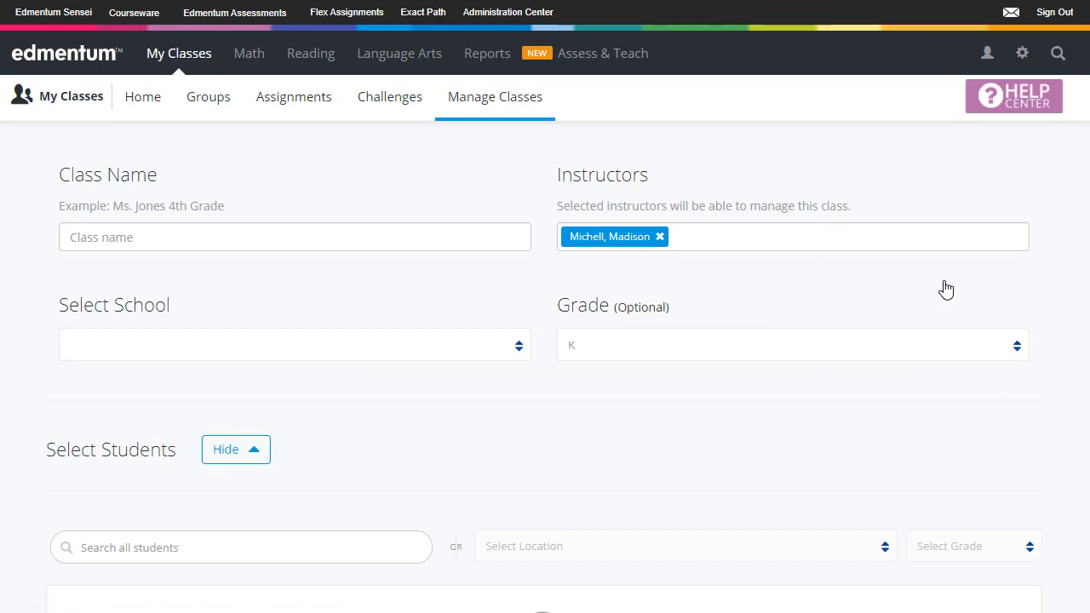
{"action": "left_click", "coordinate": [293, 237]}
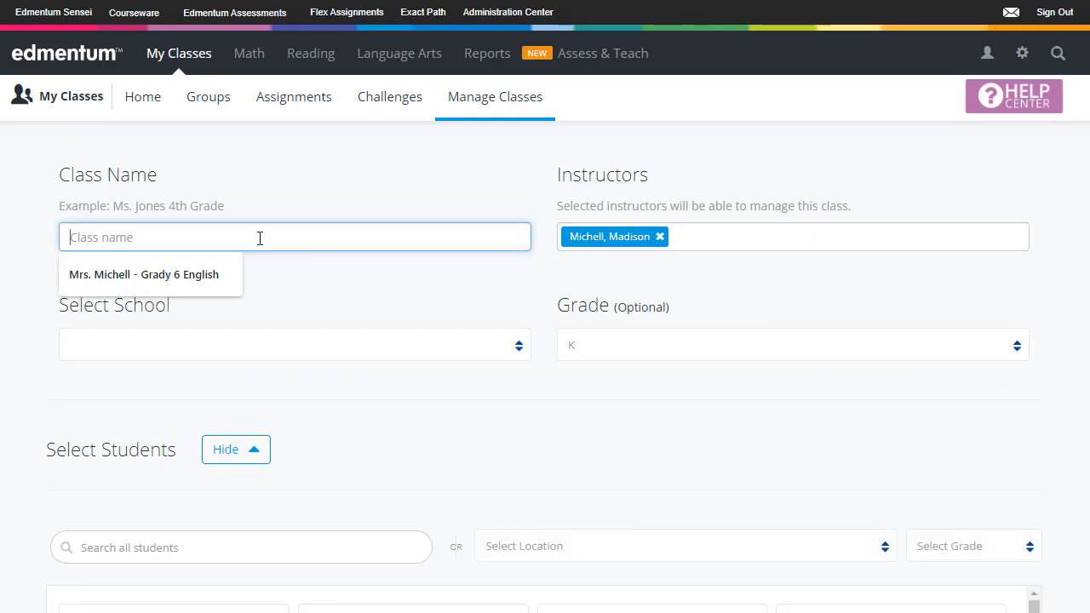
{"action": "type", "text": "Mr"}
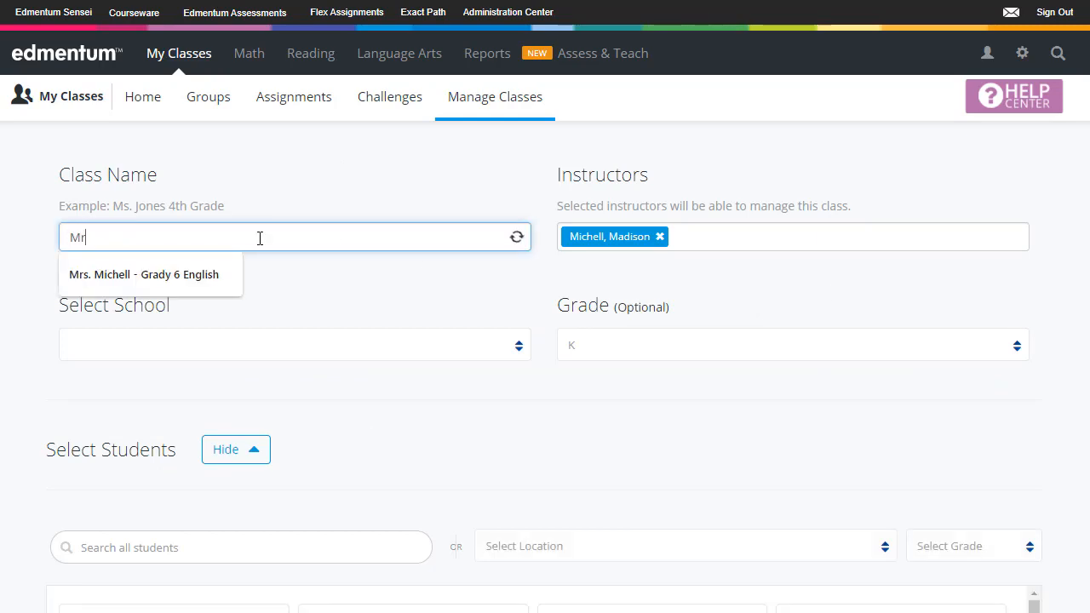
{"action": "type", "text": "Mrs. Michell - Grade"}
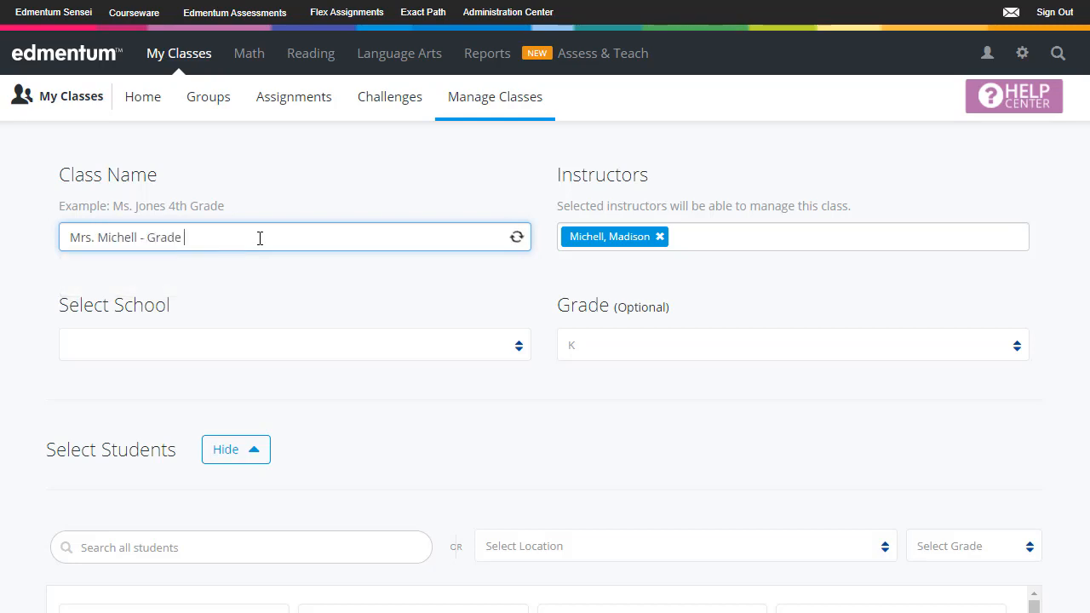
{"action": "type", "text": "6 English"}
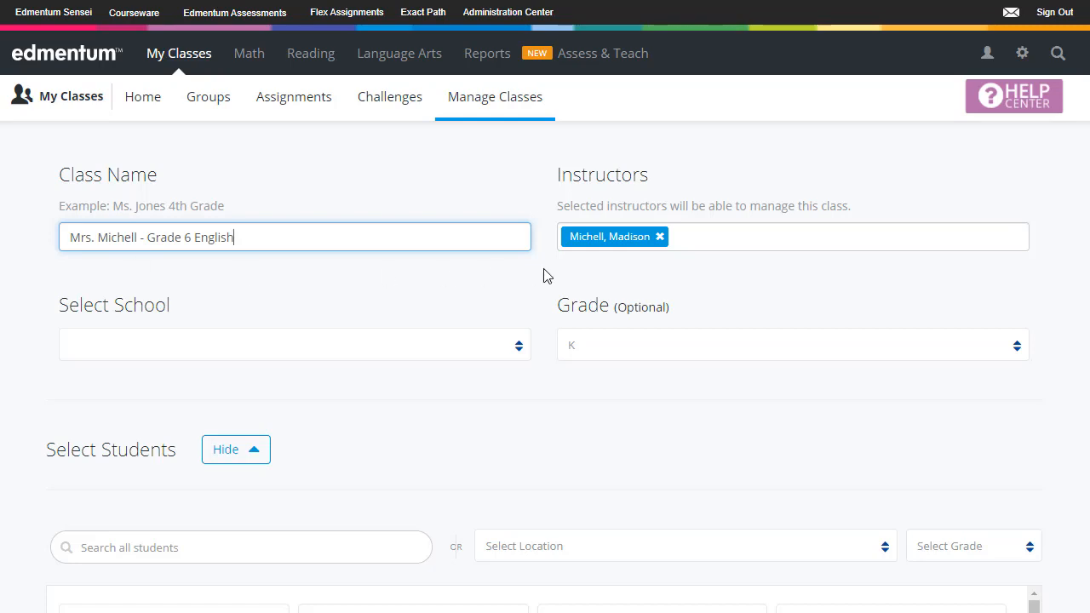
{"action": "left_click", "coordinate": [792, 237]}
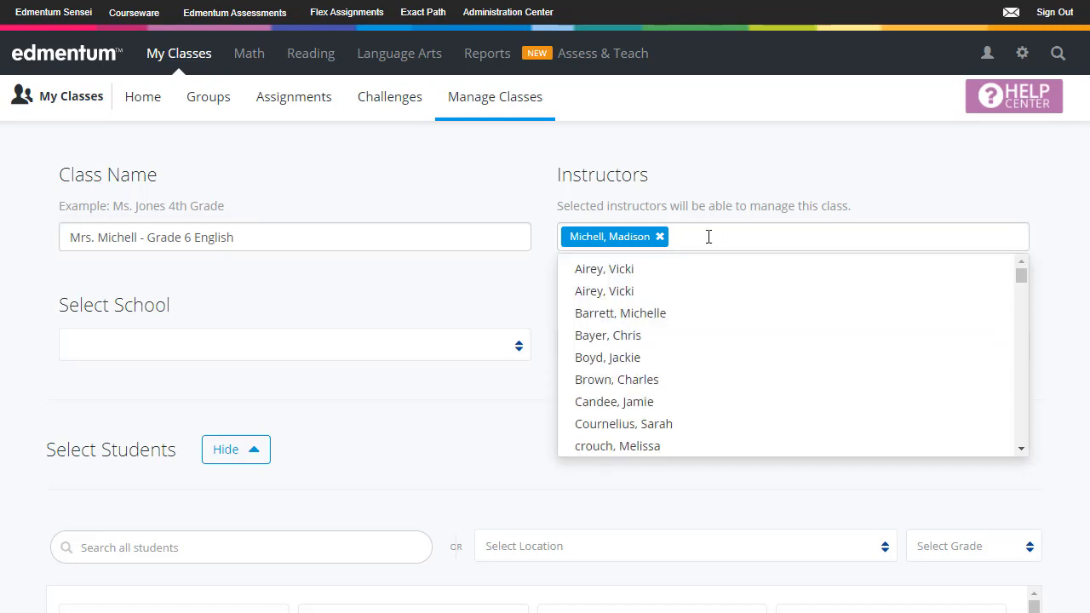
{"action": "left_click", "coordinate": [603, 269]}
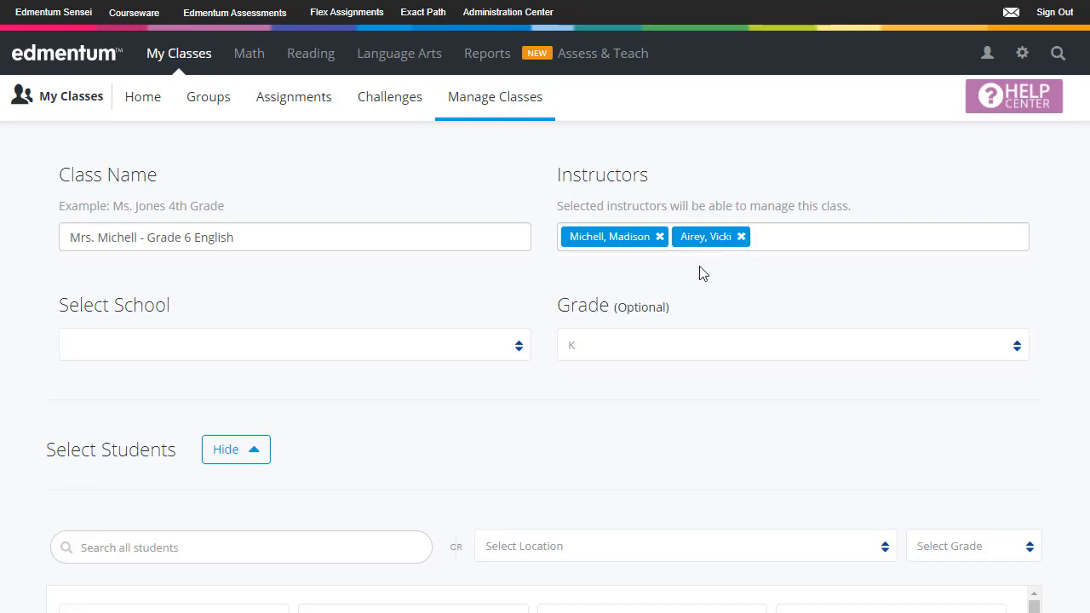
{"action": "mouse_move", "coordinate": [415, 283]}
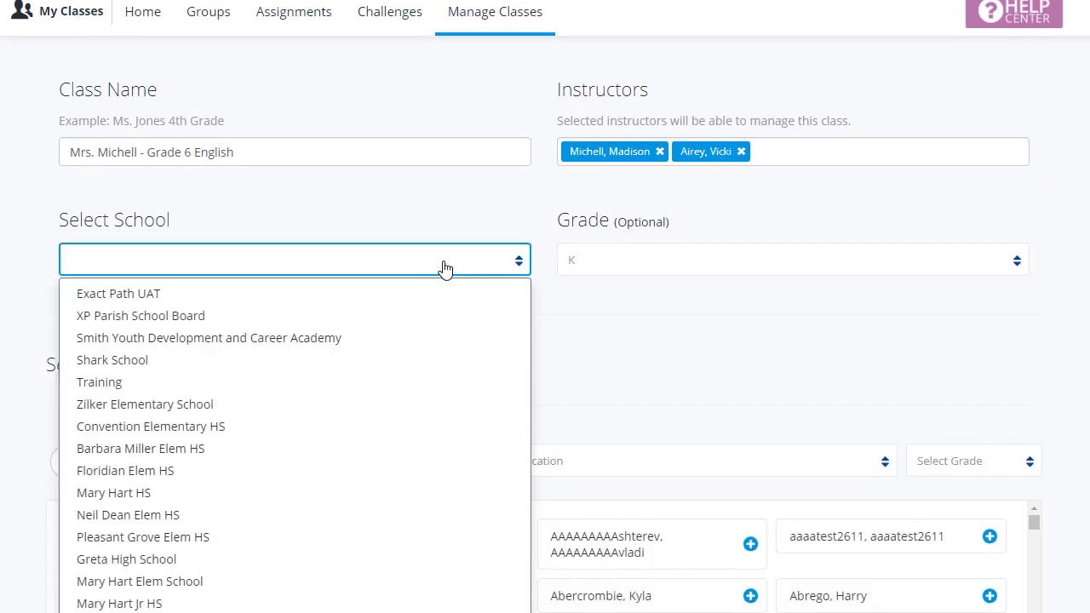
Step: Assign the class to Shark School and set its grade to 6
{"action": "left_click", "coordinate": [112, 359]}
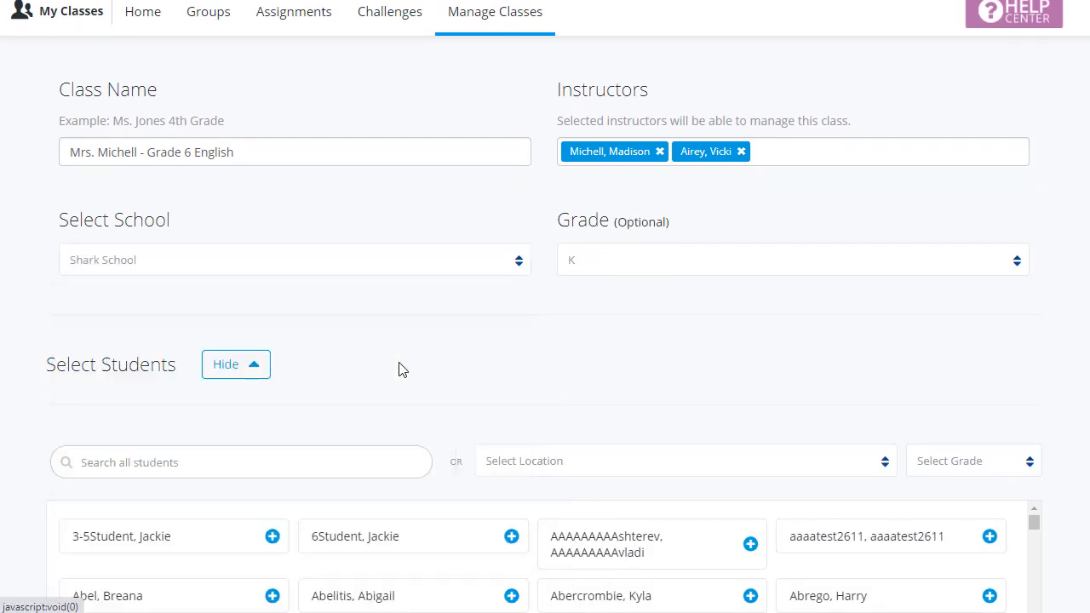
{"action": "mouse_move", "coordinate": [688, 270]}
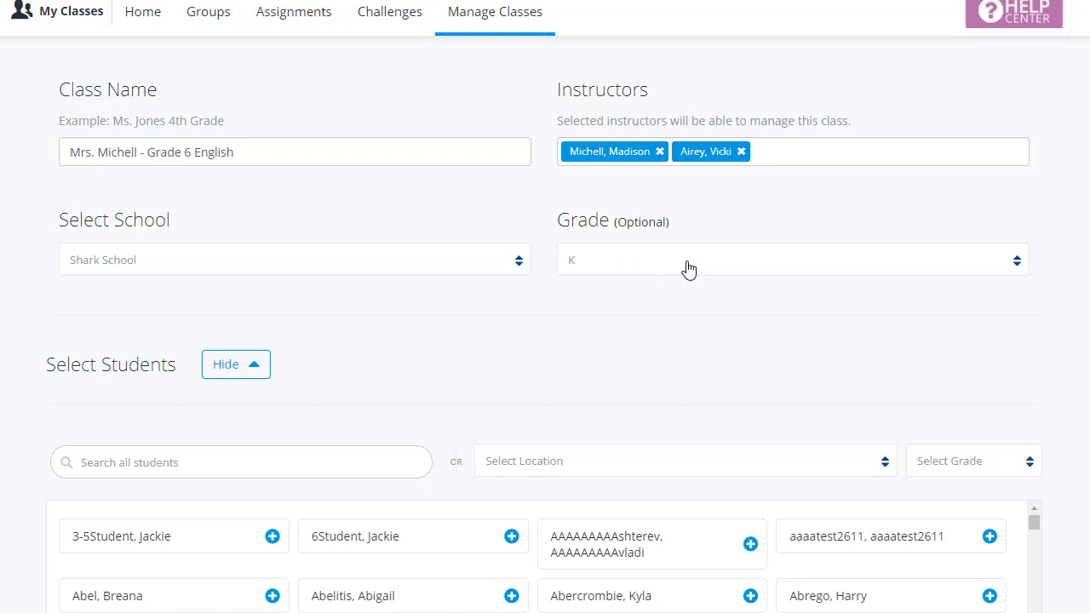
{"action": "left_click", "coordinate": [792, 259]}
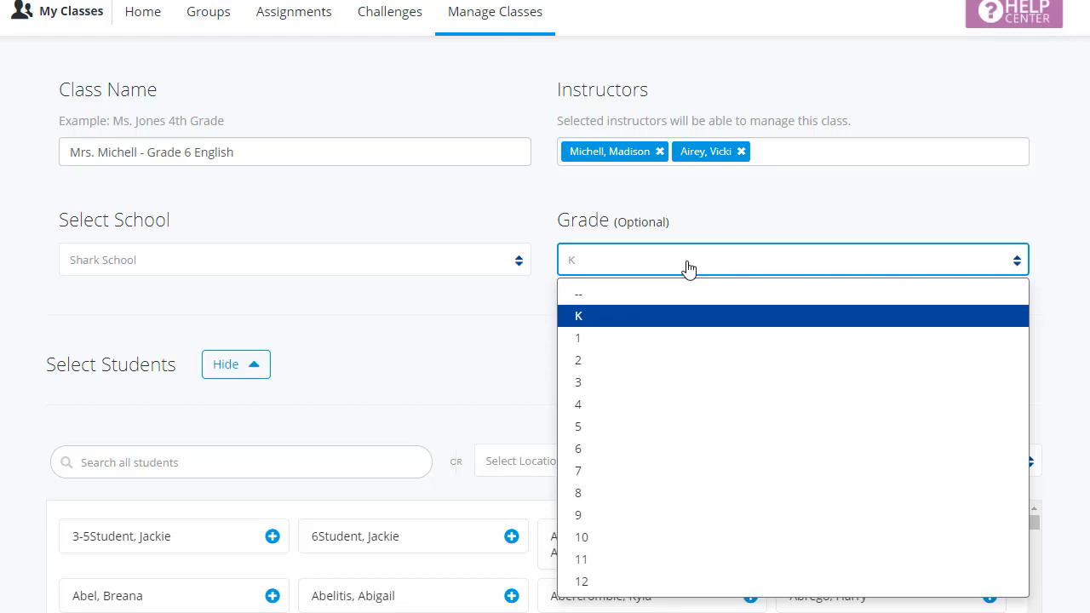
{"action": "mouse_move", "coordinate": [656, 449]}
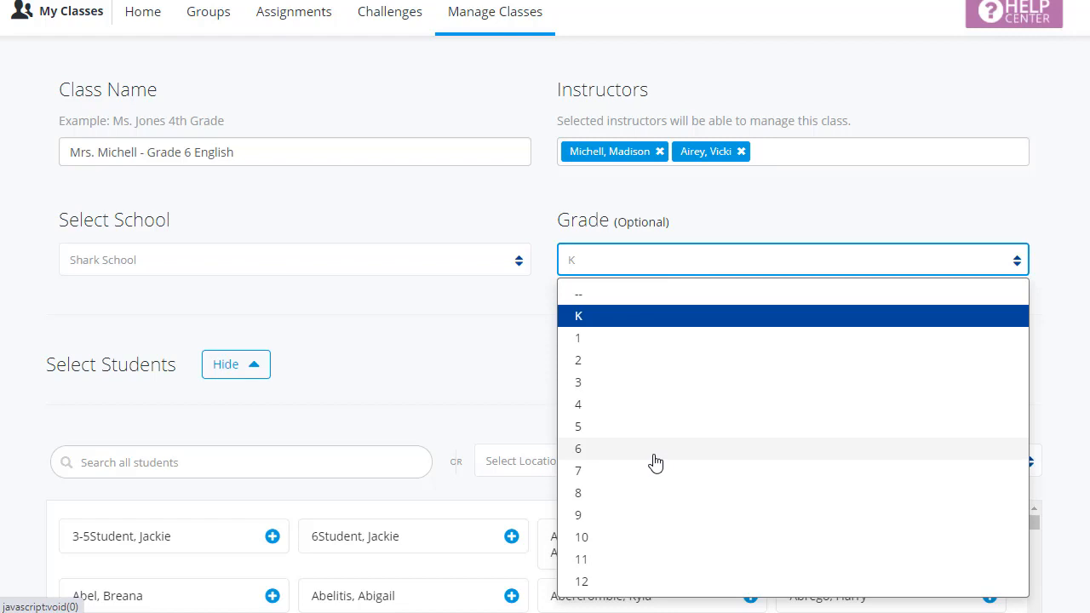
{"action": "left_click", "coordinate": [579, 448]}
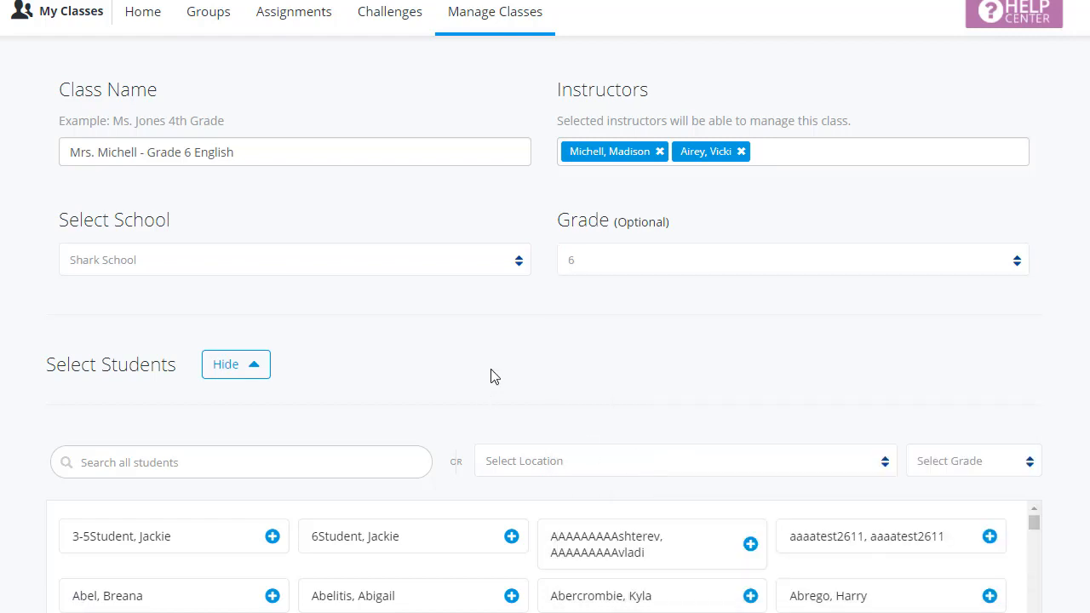
{"action": "mouse_move", "coordinate": [24, 409]}
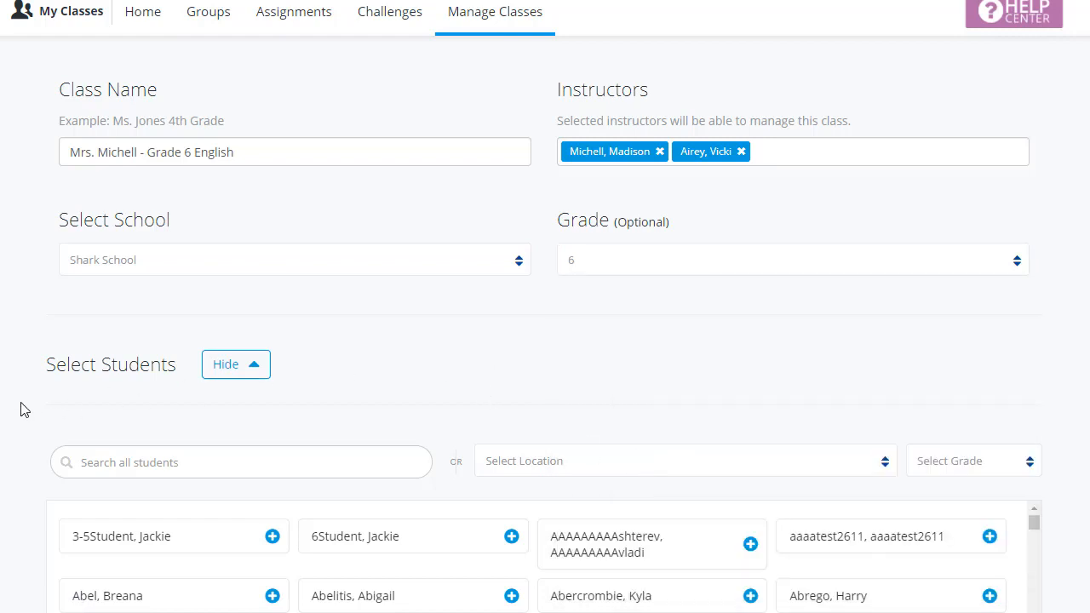
Step: Filter the Select Students list to show only Shark School students
{"action": "scroll", "scroll_direction": "down", "scroll_amount": 3}
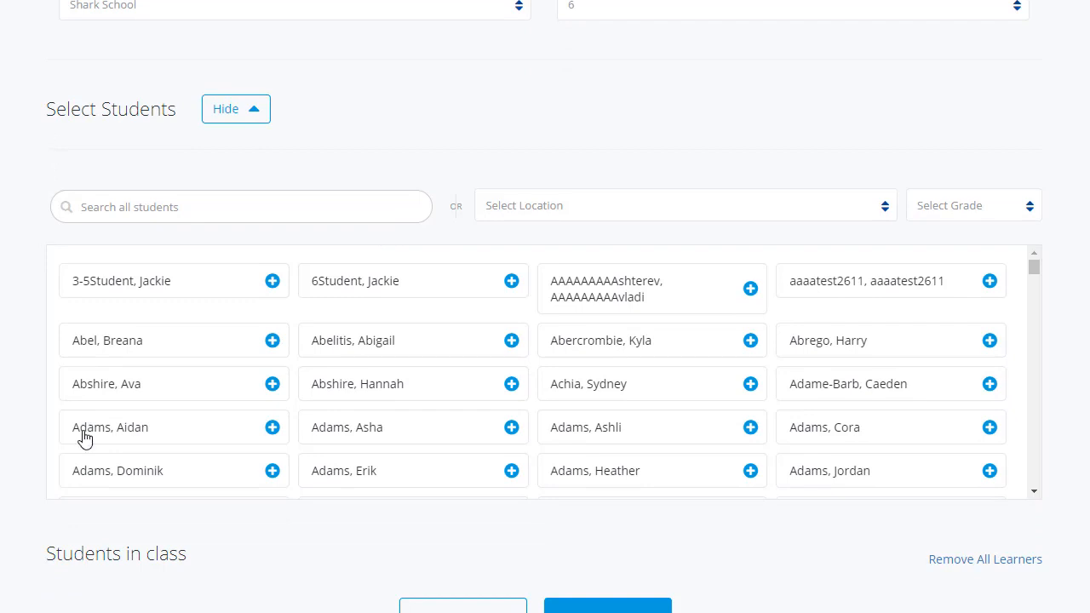
{"action": "mouse_move", "coordinate": [235, 129]}
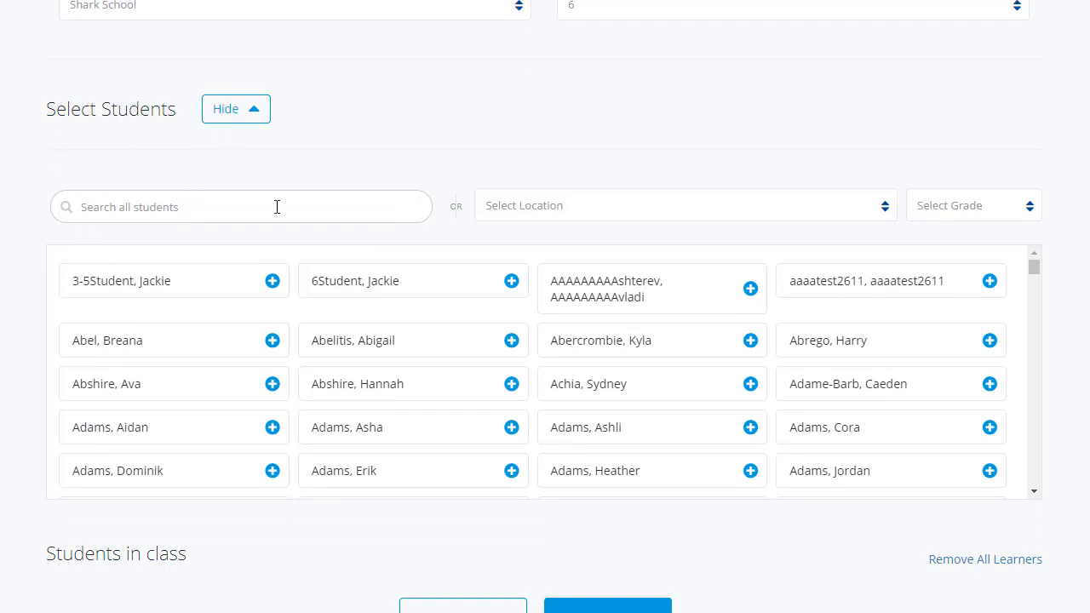
{"action": "mouse_move", "coordinate": [293, 186]}
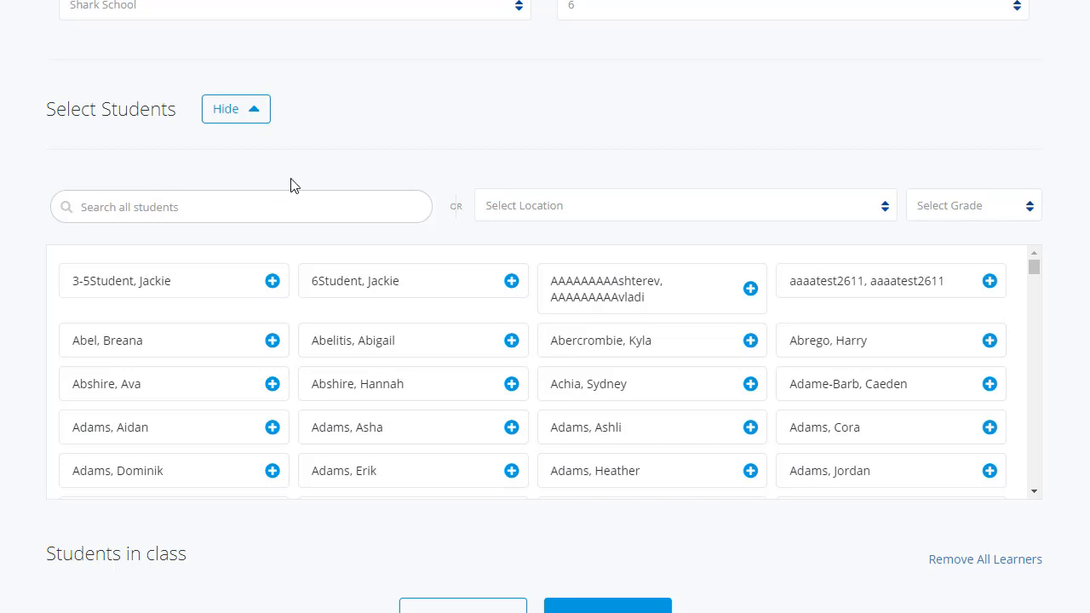
{"action": "mouse_move", "coordinate": [560, 213]}
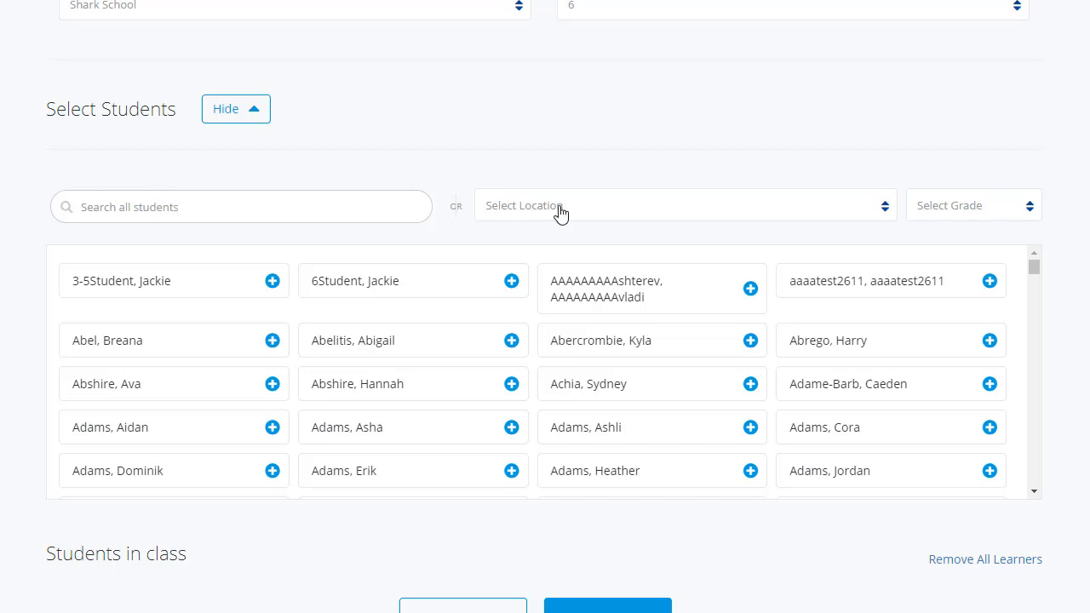
{"action": "left_click", "coordinate": [681, 205]}
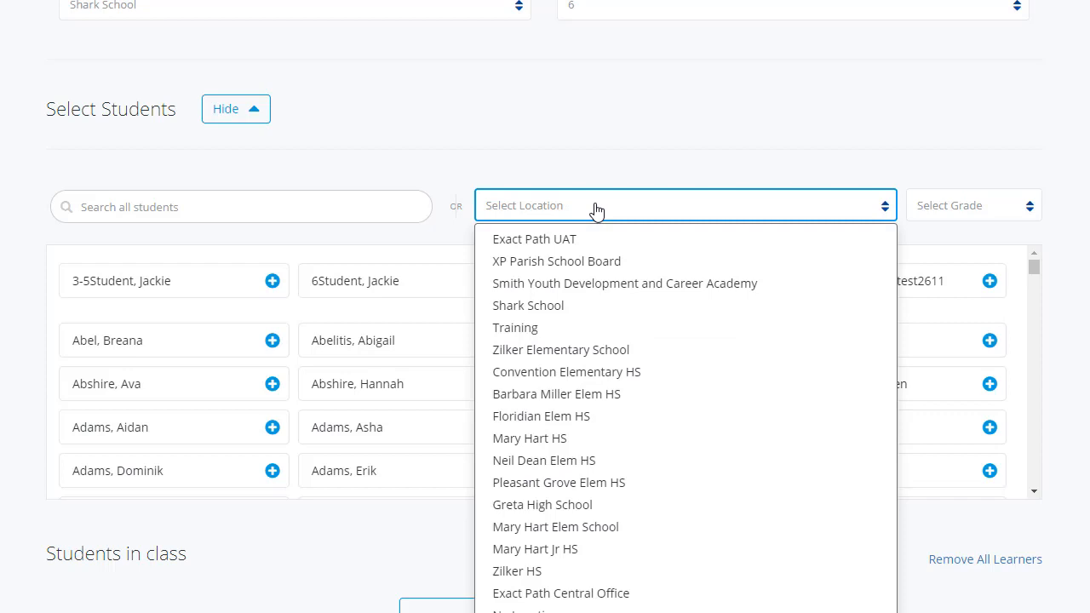
{"action": "left_click", "coordinate": [528, 305]}
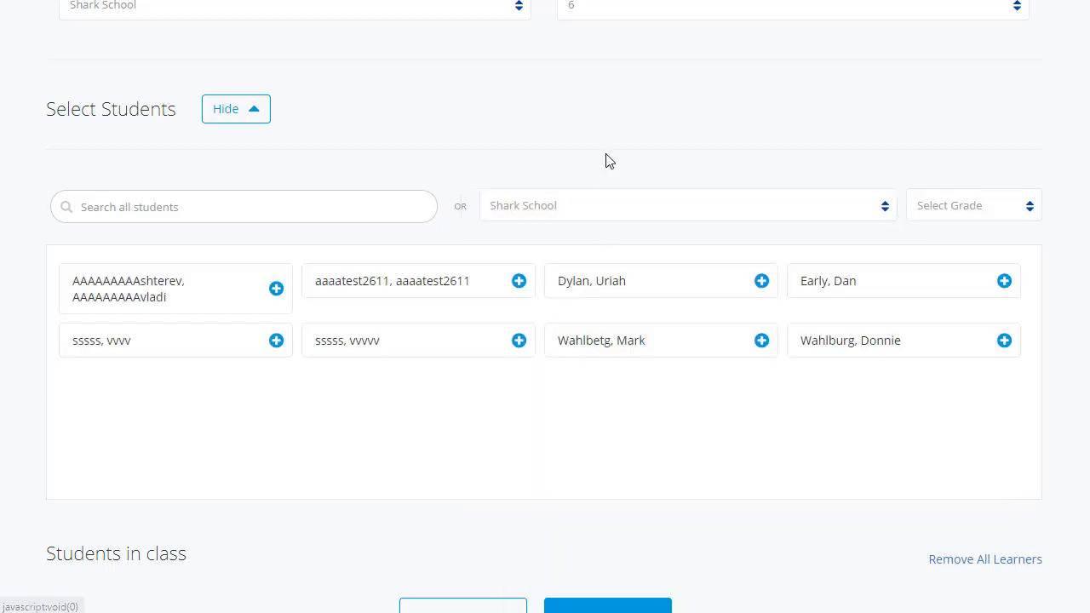
{"action": "mouse_move", "coordinate": [994, 218]}
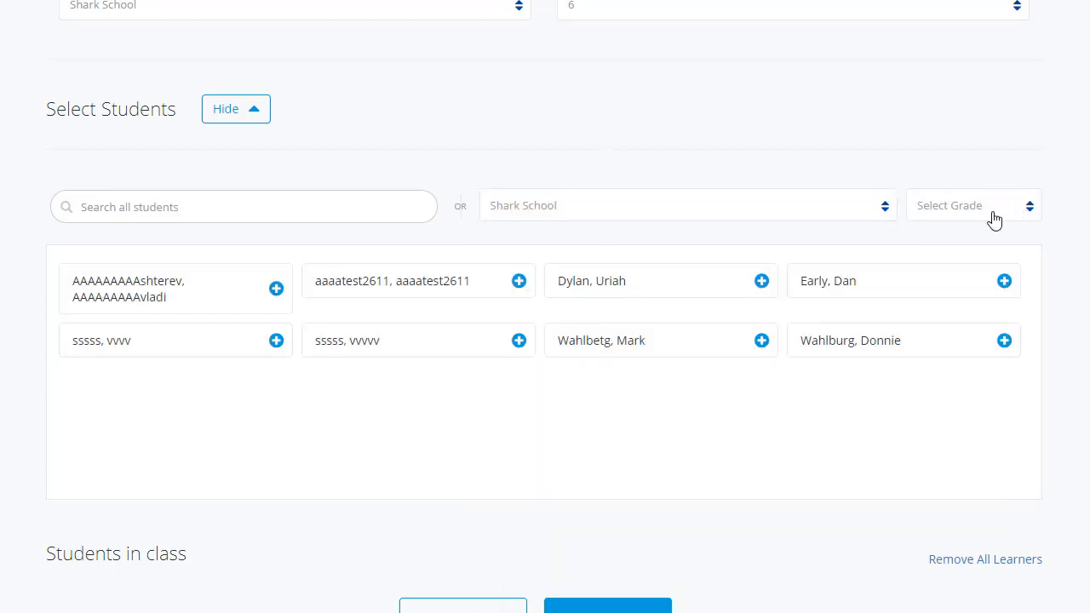
{"action": "mouse_move", "coordinate": [896, 235]}
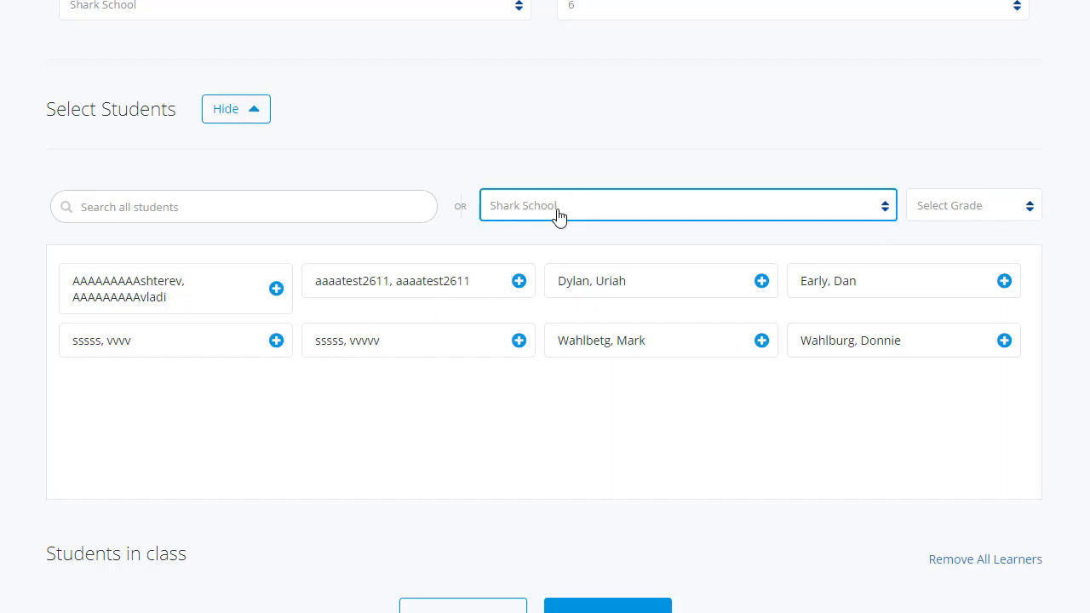
{"action": "left_click", "coordinate": [685, 204]}
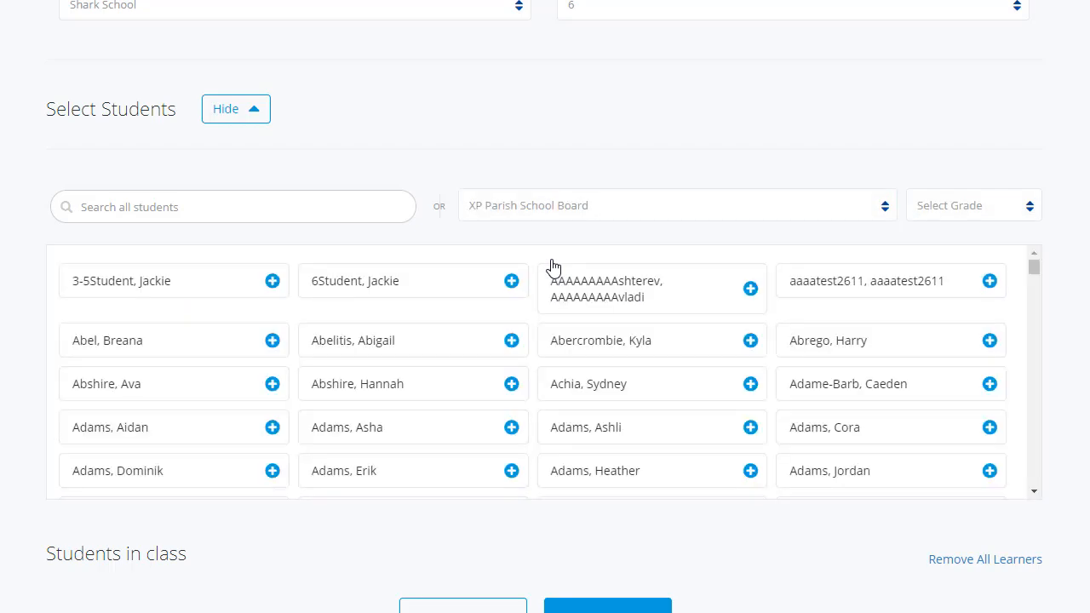
{"action": "left_click", "coordinate": [511, 341]}
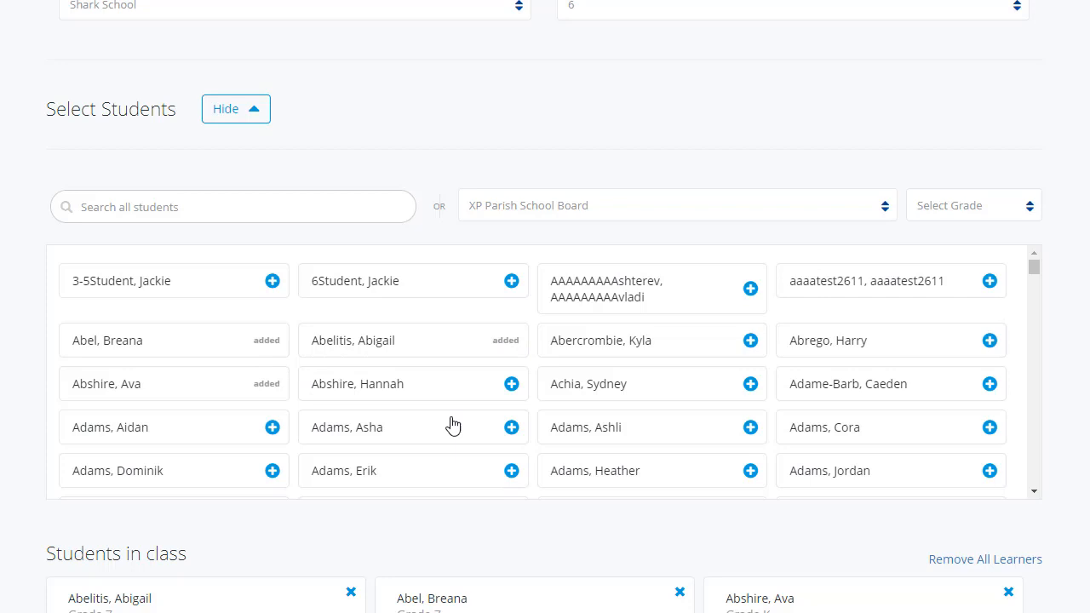
{"action": "left_click", "coordinate": [511, 426]}
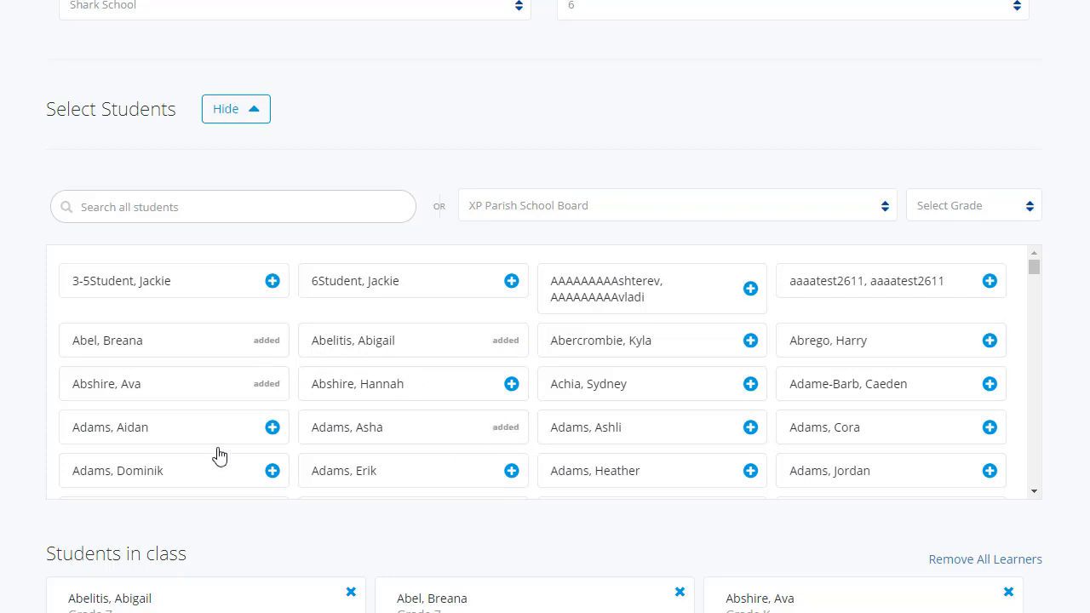
{"action": "scroll", "scroll_direction": "down", "scroll_amount": 3}
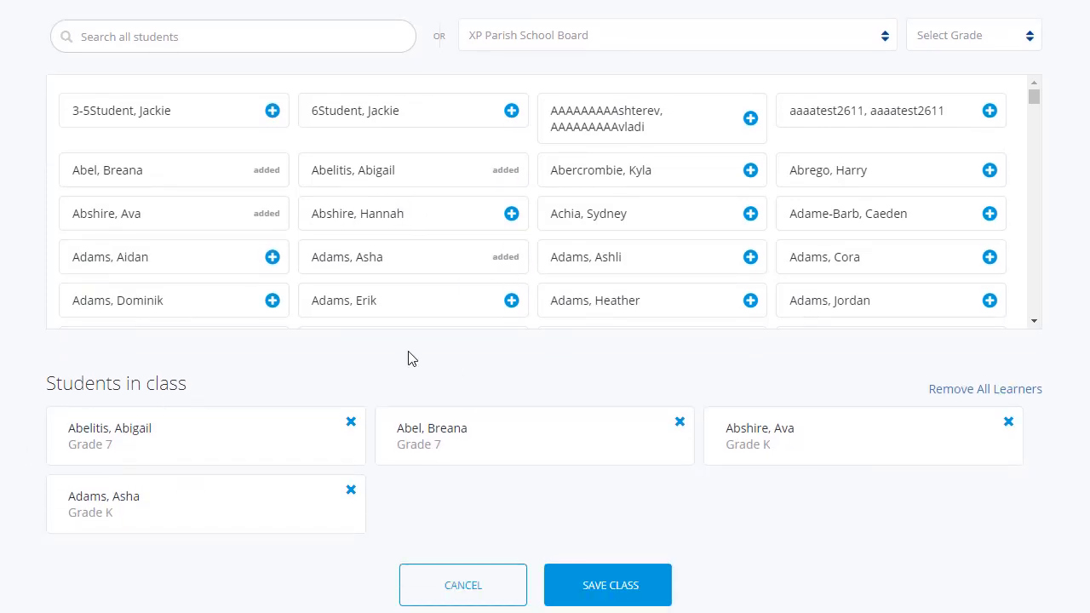
{"action": "left_click", "coordinate": [750, 255]}
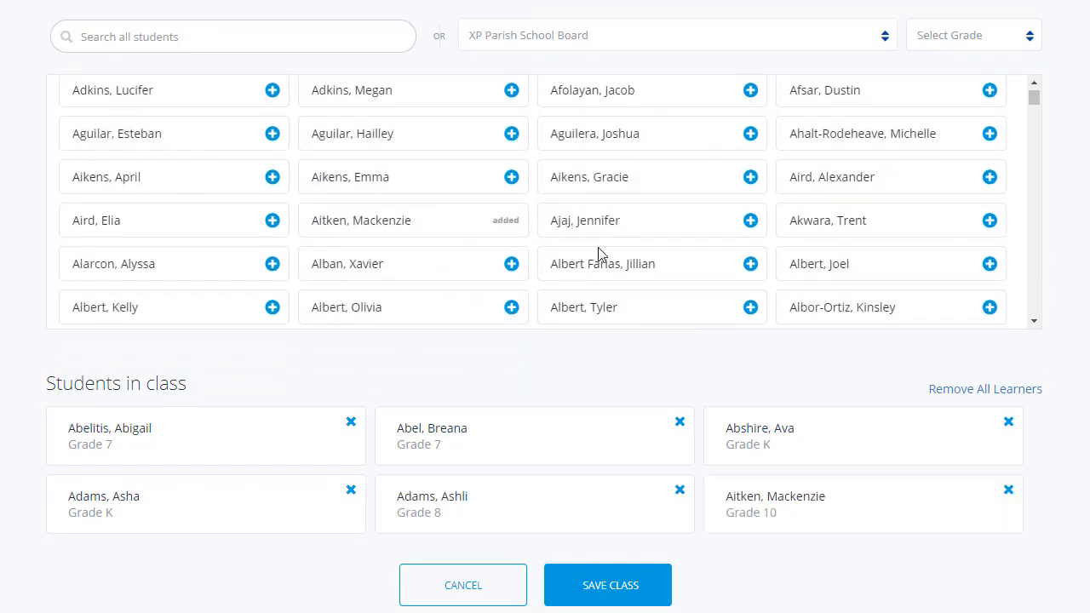
{"action": "left_click", "coordinate": [749, 263]}
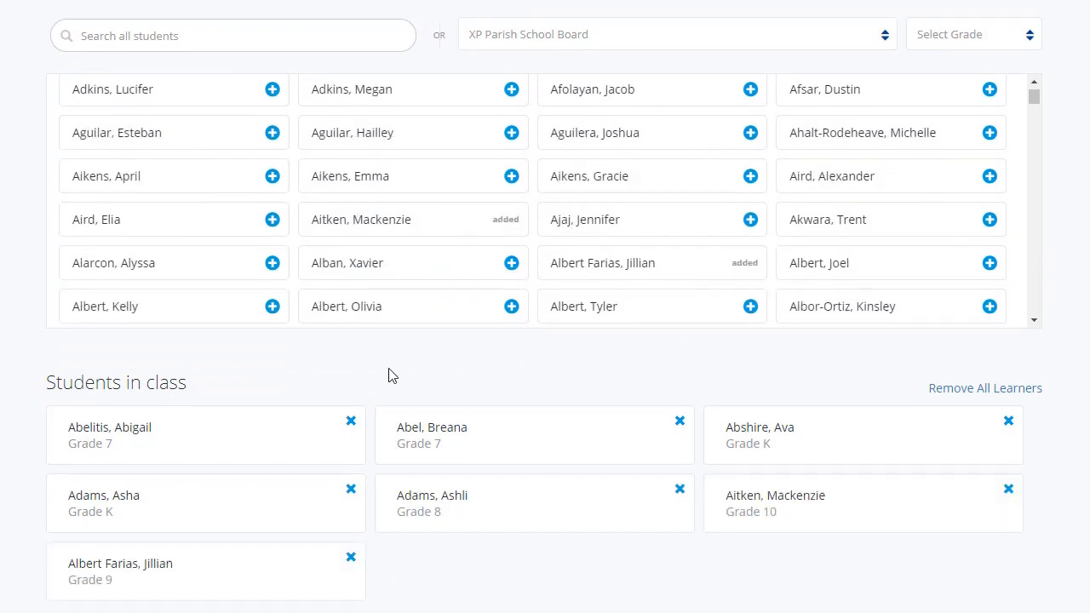
{"action": "scroll", "scroll_direction": "down", "scroll_amount": 3}
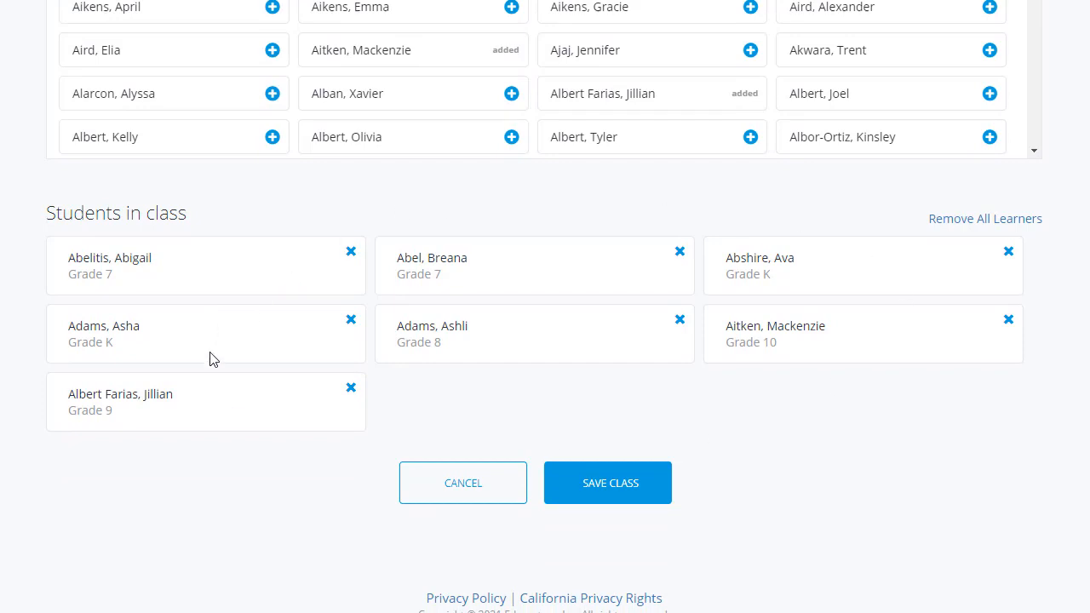
{"action": "mouse_move", "coordinate": [488, 419]}
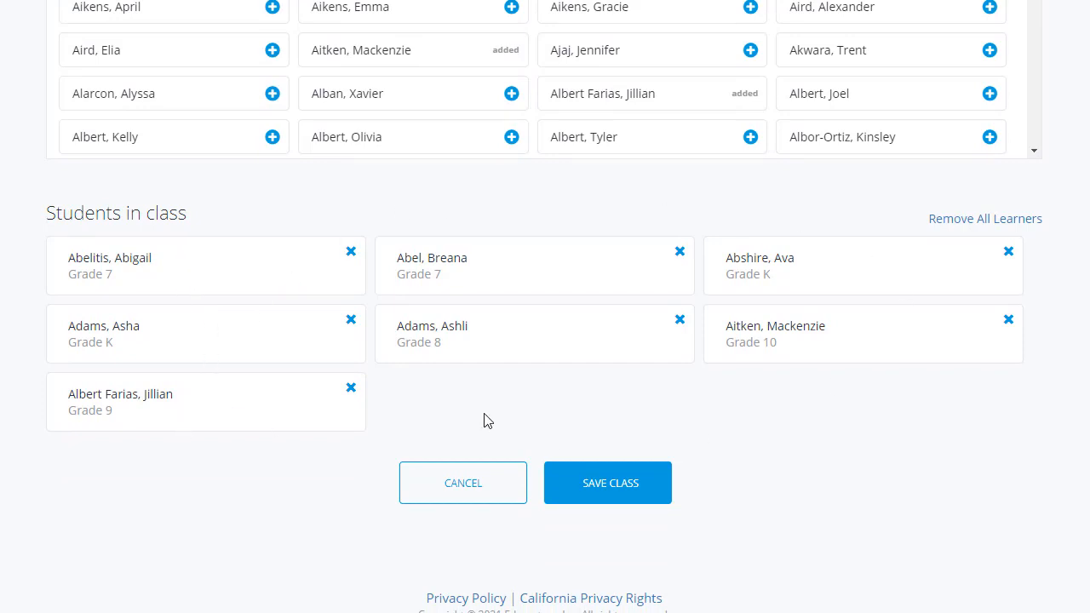
{"action": "mouse_move", "coordinate": [879, 426]}
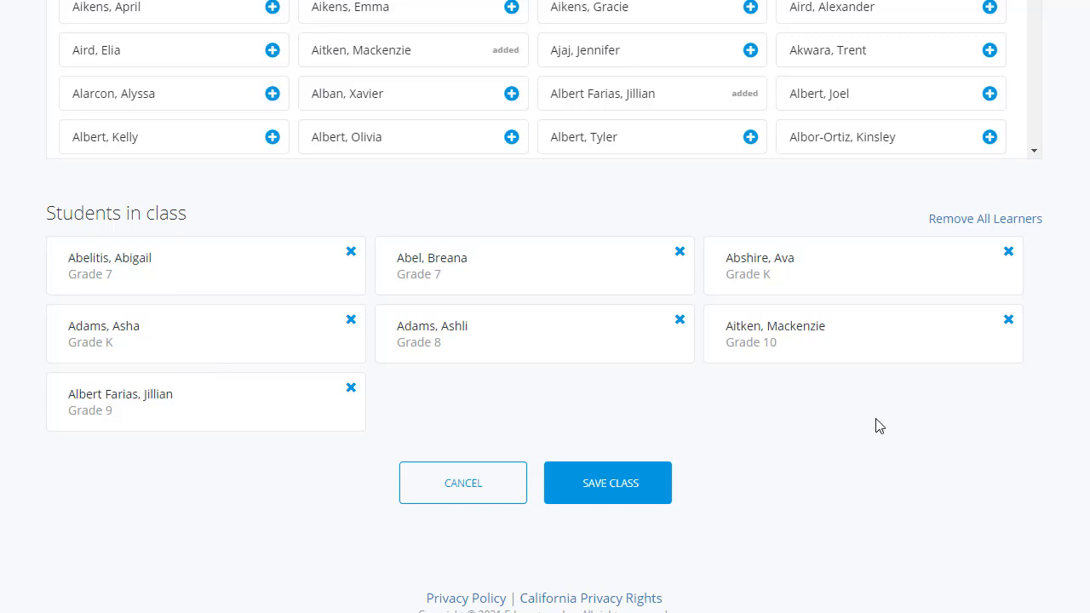
{"action": "mouse_move", "coordinate": [610, 494]}
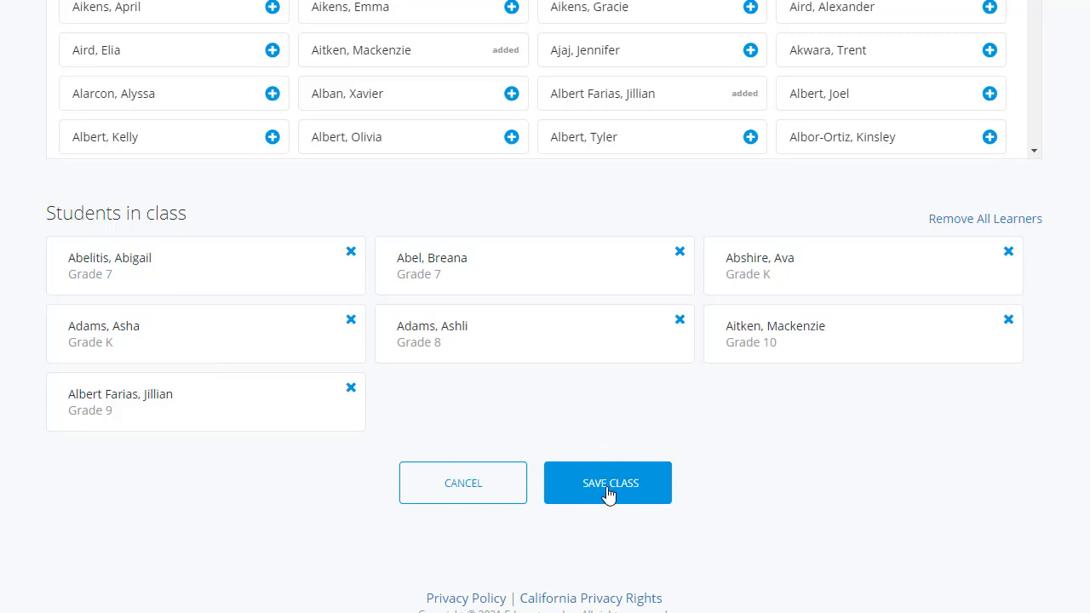
Step: Save the class so it lists with 2 instructors and 7 students
{"action": "left_click", "coordinate": [608, 484]}
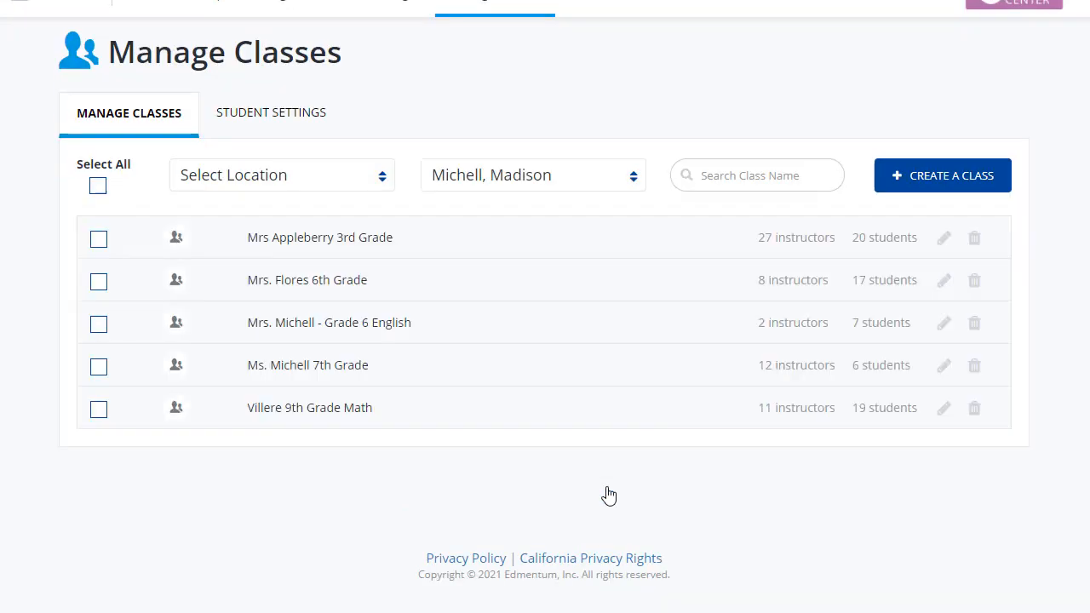
{"action": "mouse_move", "coordinate": [606, 490]}
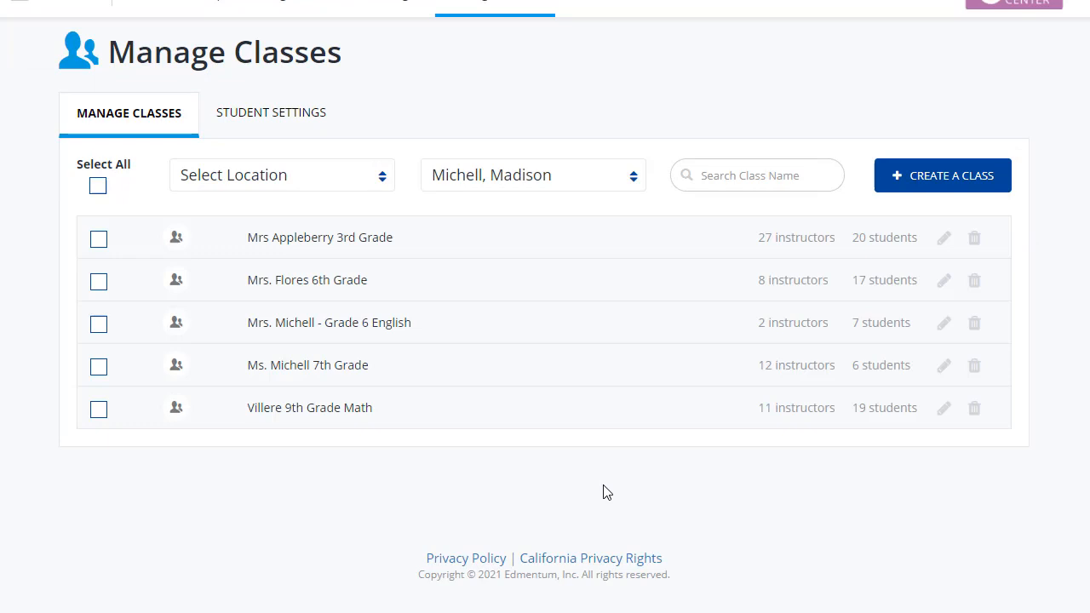
{"action": "mouse_move", "coordinate": [492, 332]}
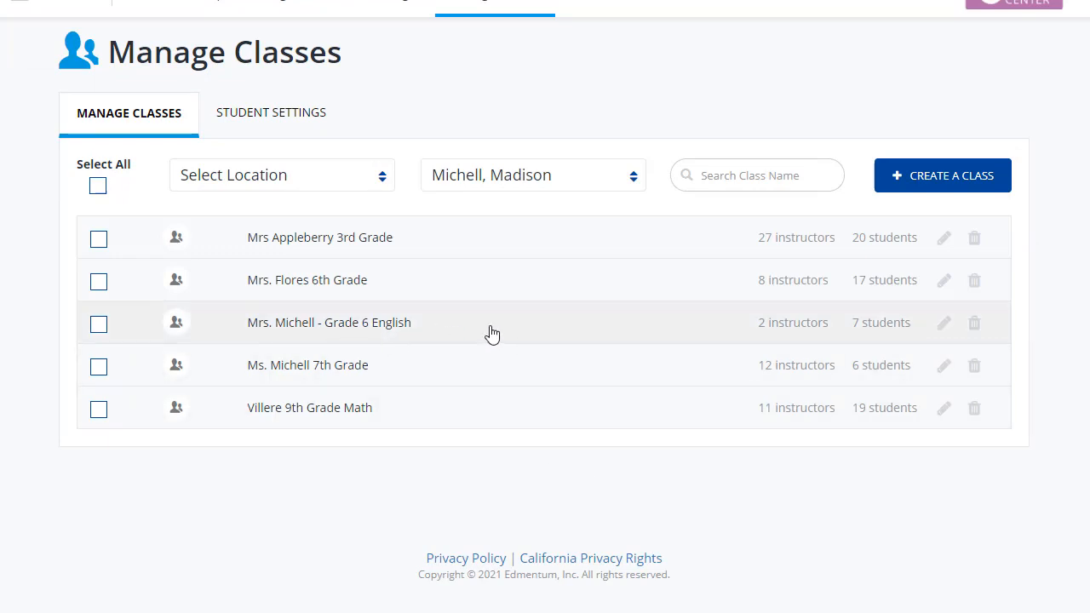
{"action": "mouse_move", "coordinate": [978, 327]}
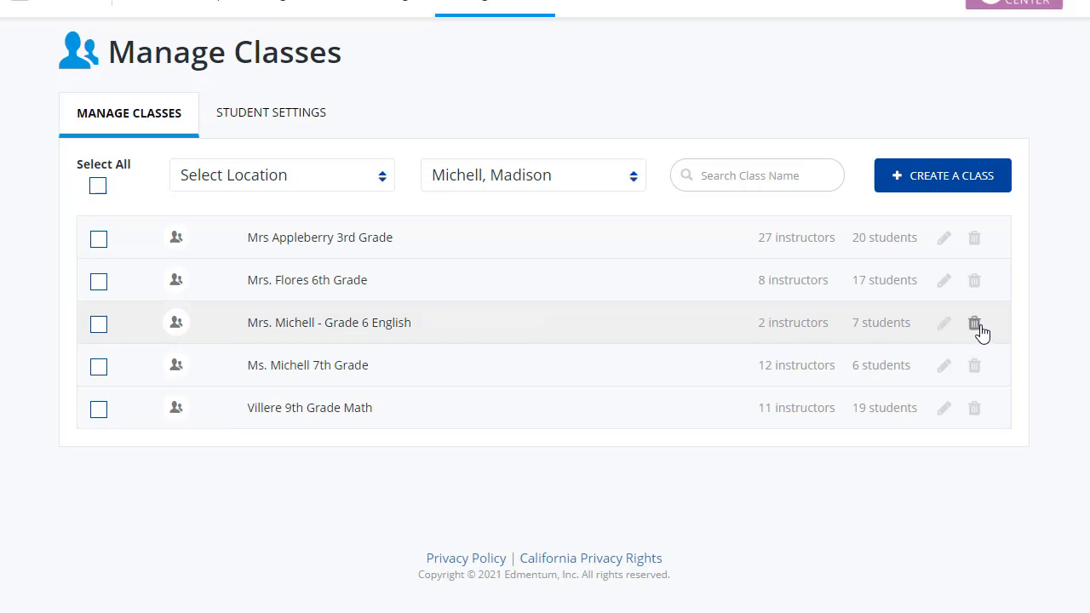
{"action": "mouse_move", "coordinate": [943, 324]}
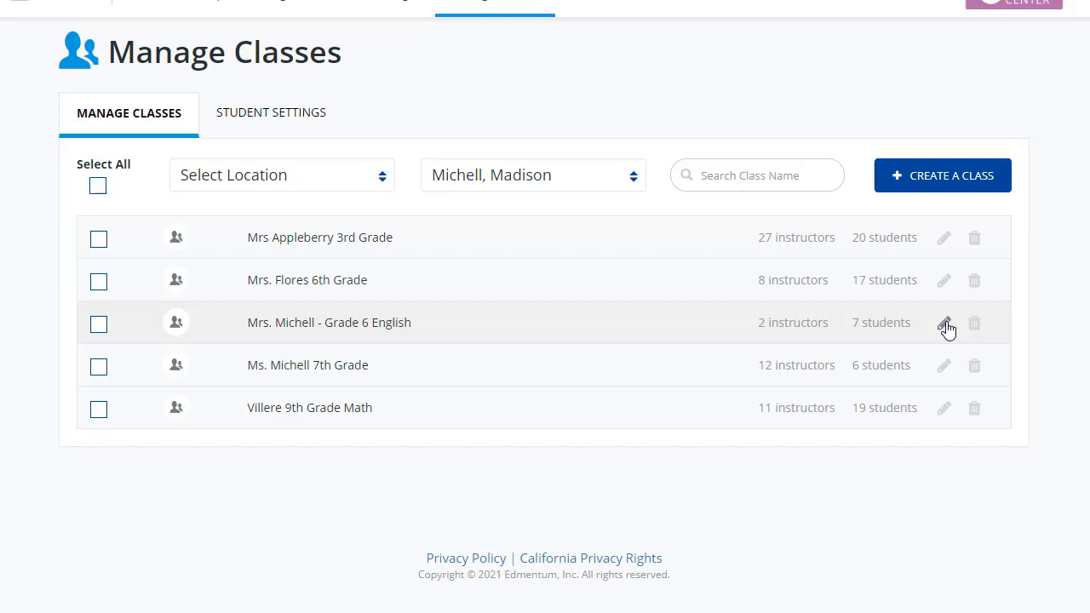
{"action": "mouse_move", "coordinate": [92, 518]}
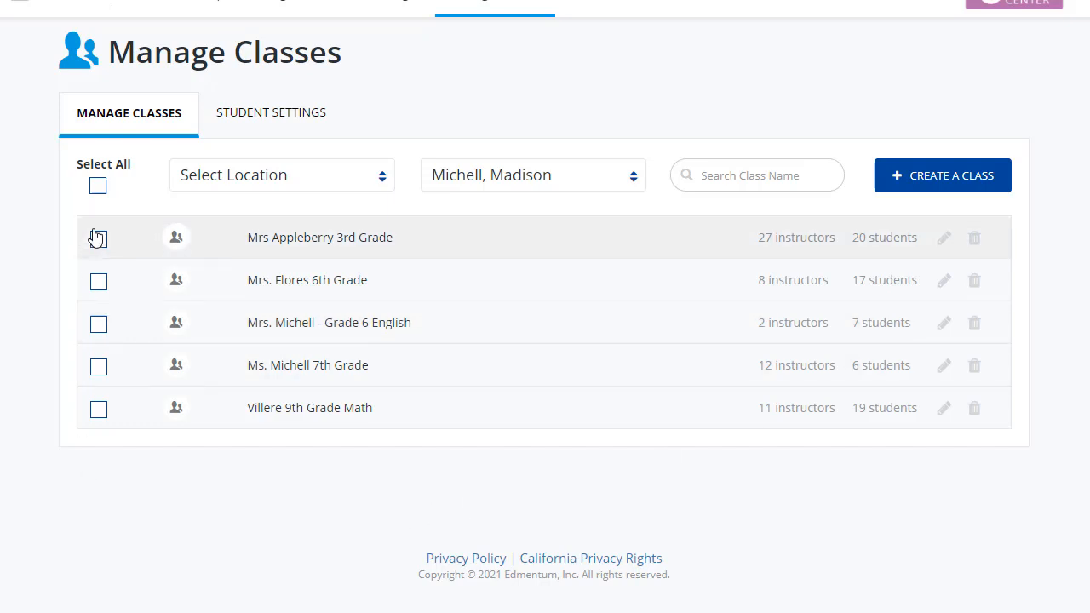
{"action": "mouse_move", "coordinate": [99, 365]}
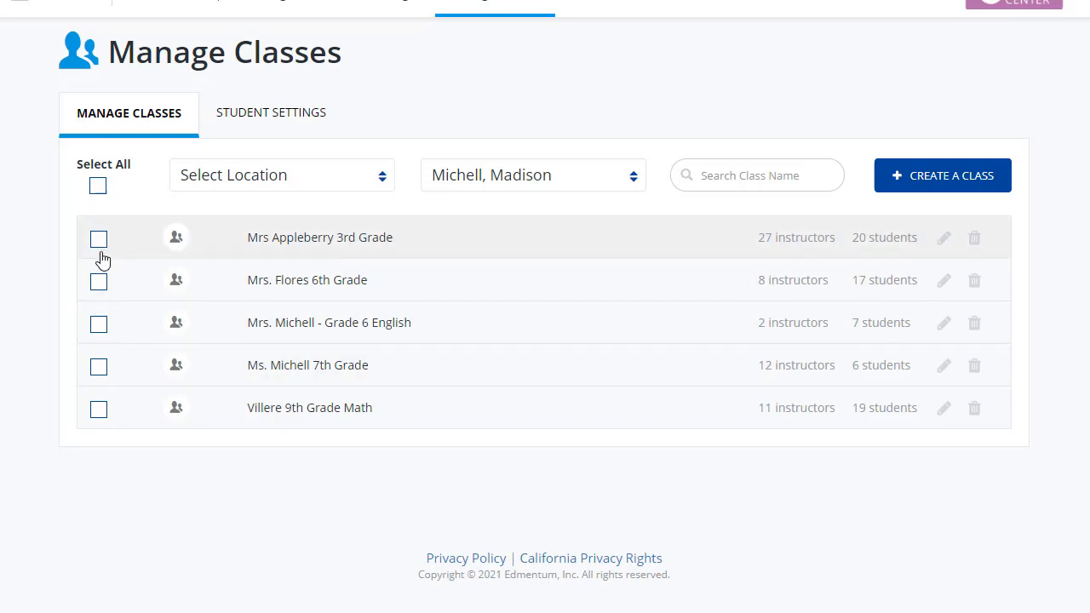
Step: Check the Appleberry and Flores classes, then Select All five classes
{"action": "left_click", "coordinate": [99, 239]}
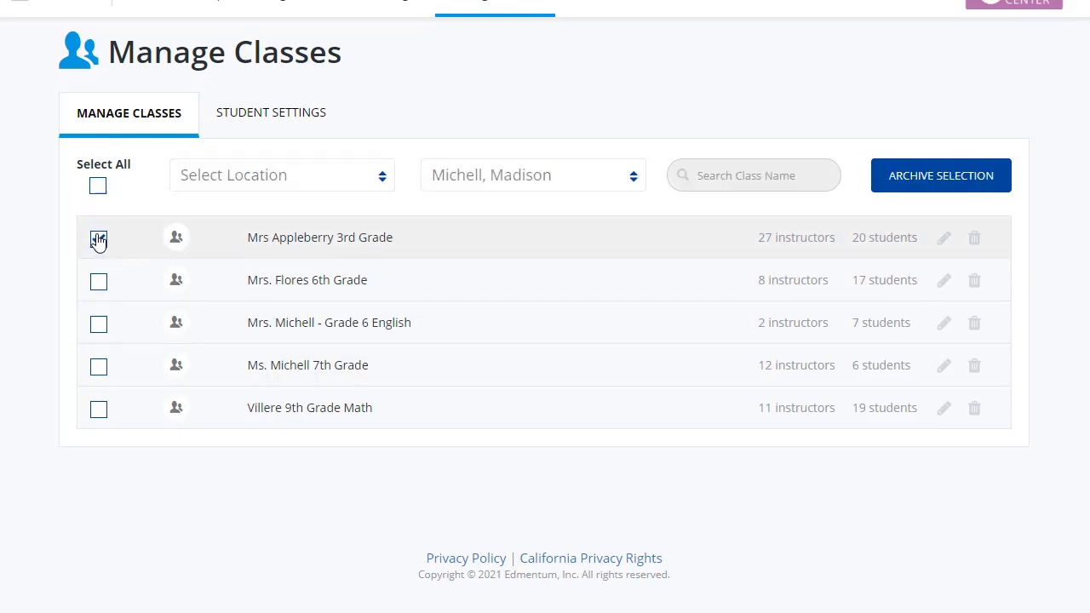
{"action": "left_click", "coordinate": [99, 238]}
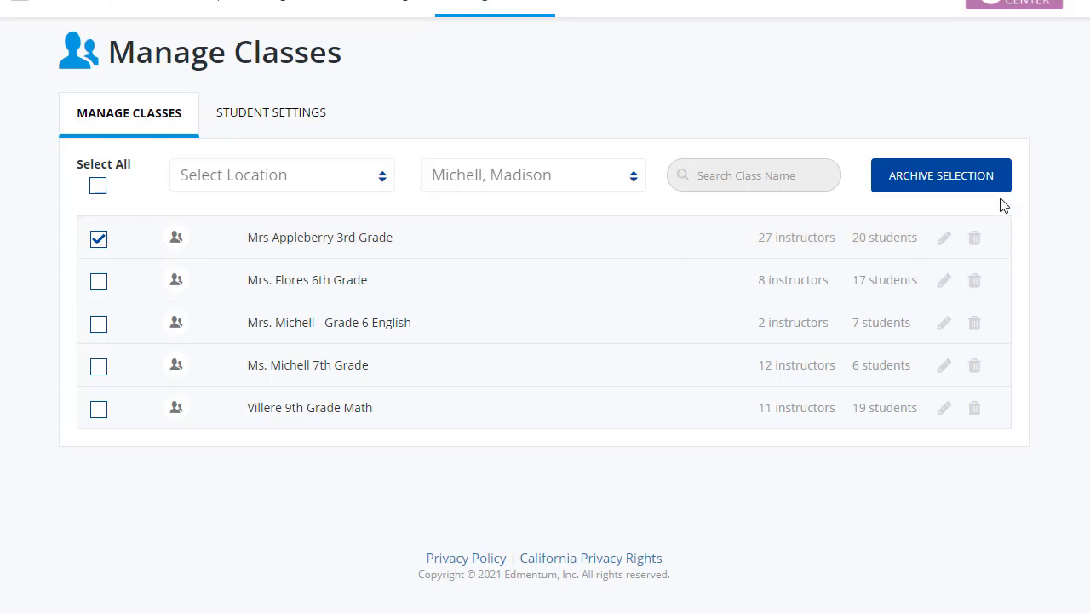
{"action": "mouse_move", "coordinate": [964, 194]}
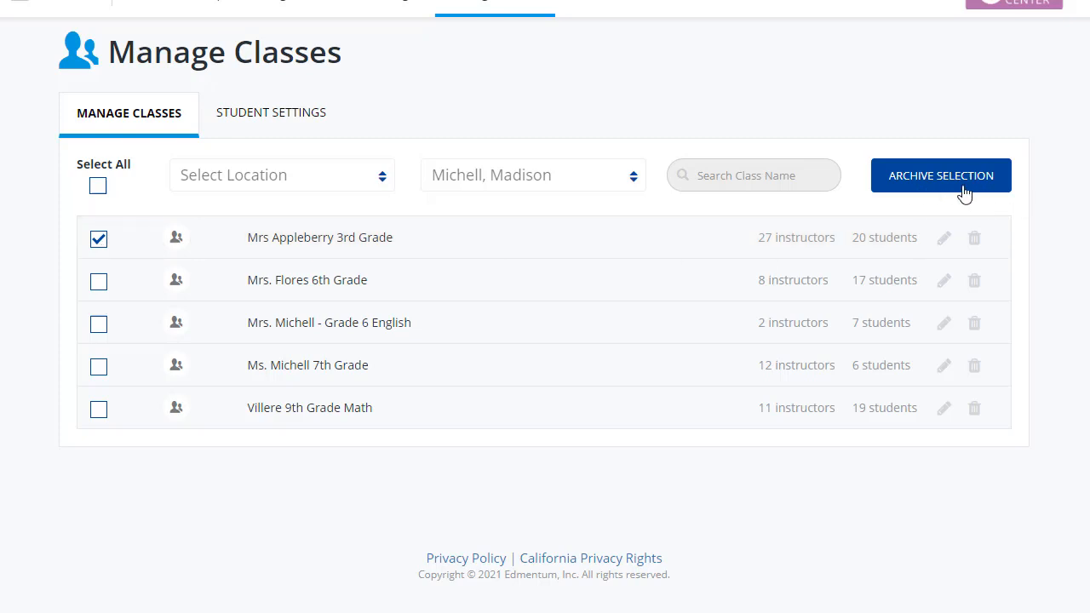
{"action": "mouse_move", "coordinate": [266, 322]}
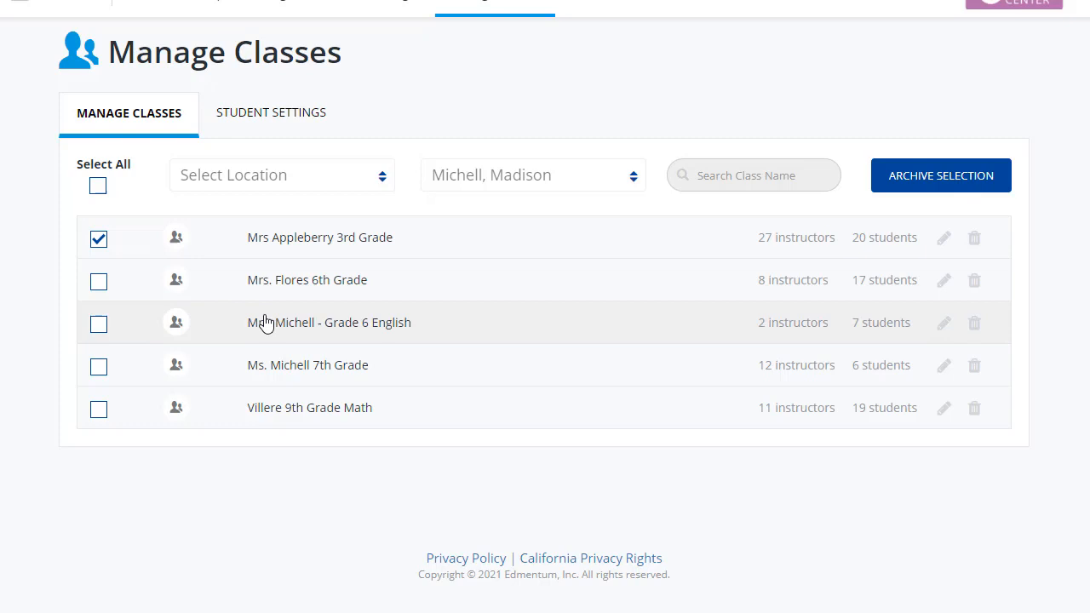
{"action": "left_click", "coordinate": [99, 282]}
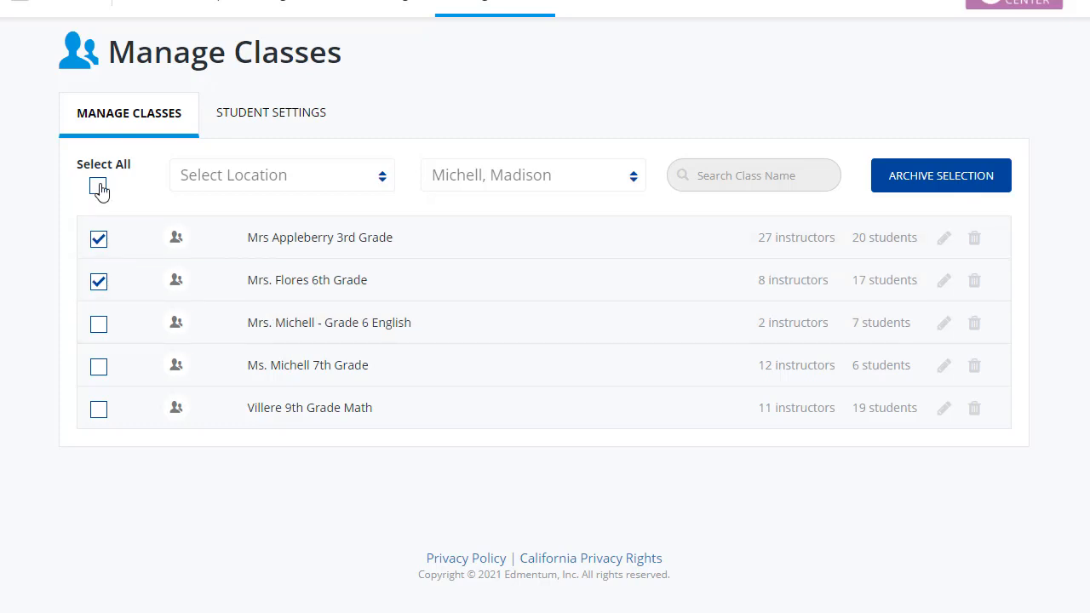
{"action": "left_click", "coordinate": [98, 187]}
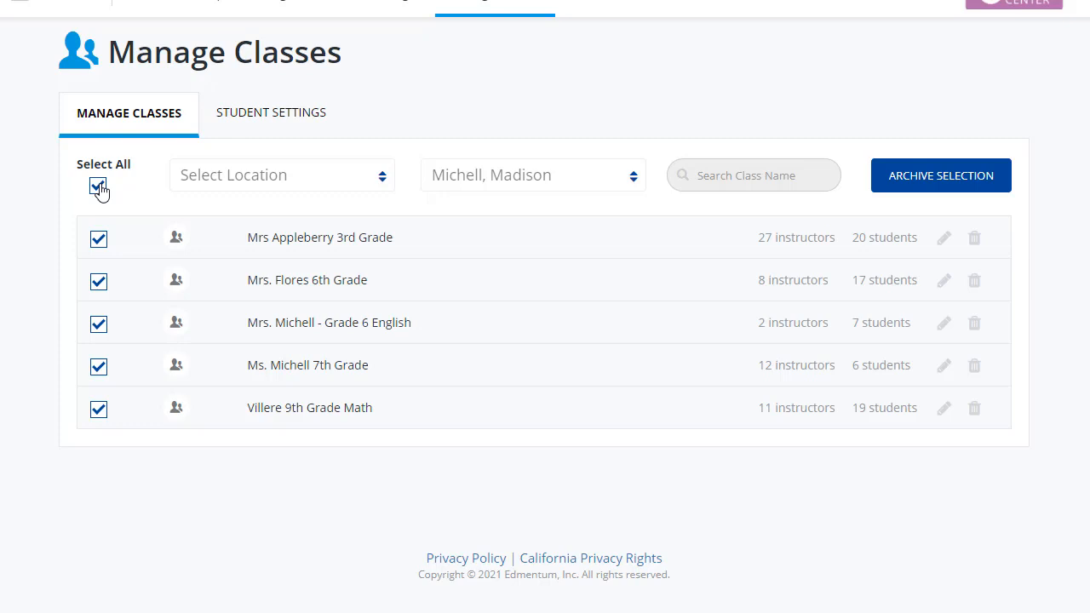
{"action": "mouse_move", "coordinate": [957, 189]}
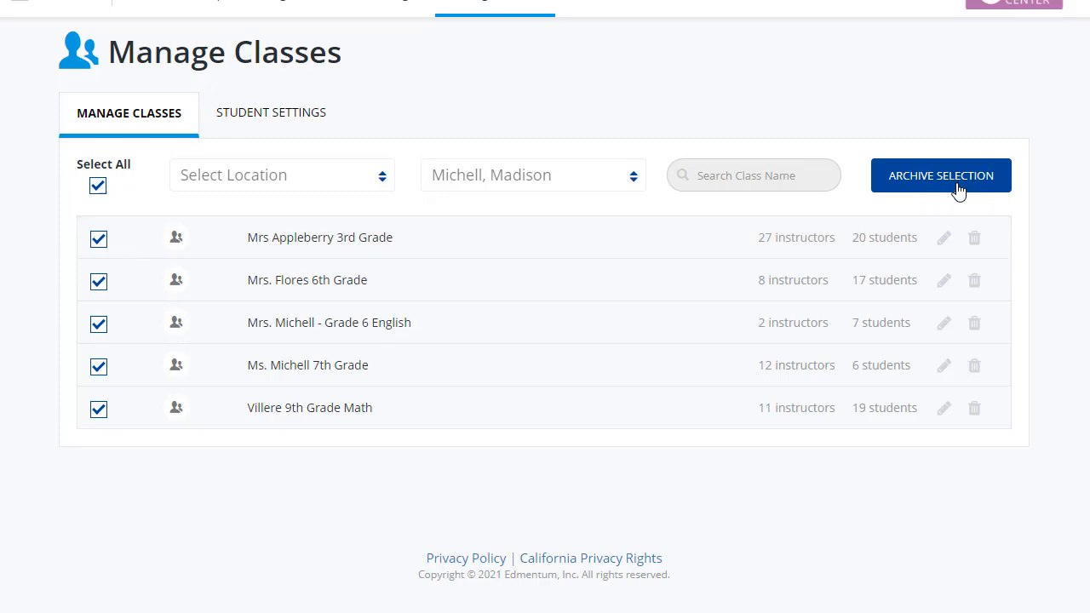
{"action": "left_click", "coordinate": [941, 175]}
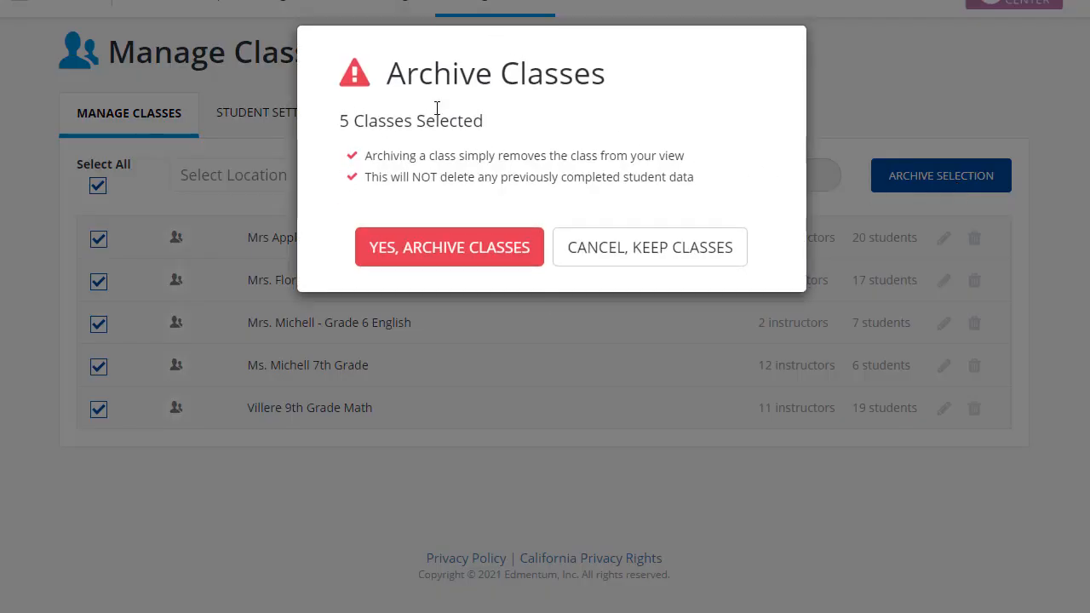
{"action": "mouse_move", "coordinate": [753, 118]}
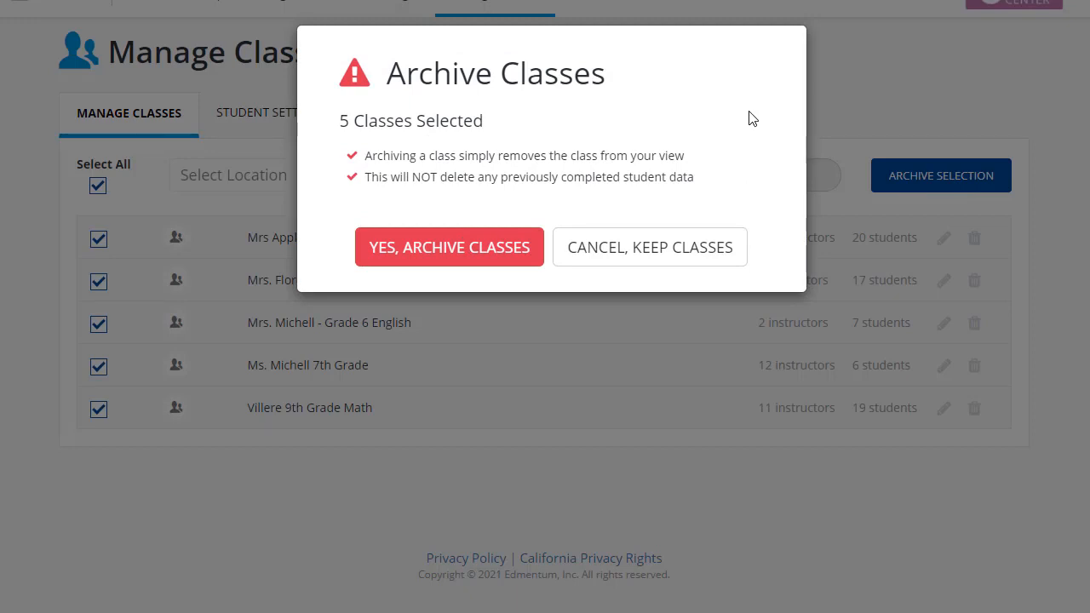
{"action": "mouse_move", "coordinate": [522, 171]}
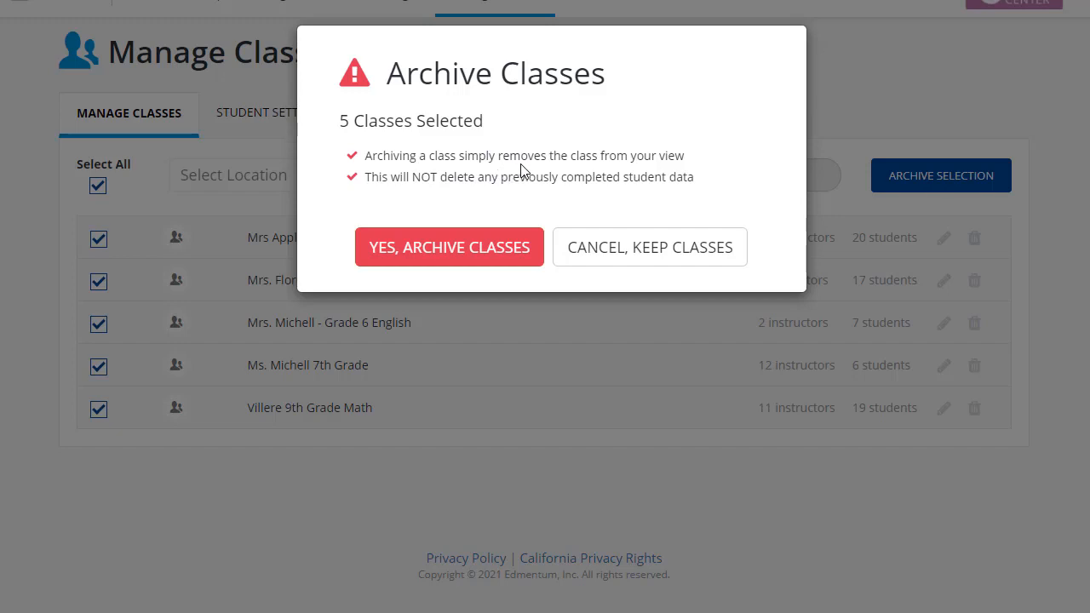
{"action": "mouse_move", "coordinate": [706, 167]}
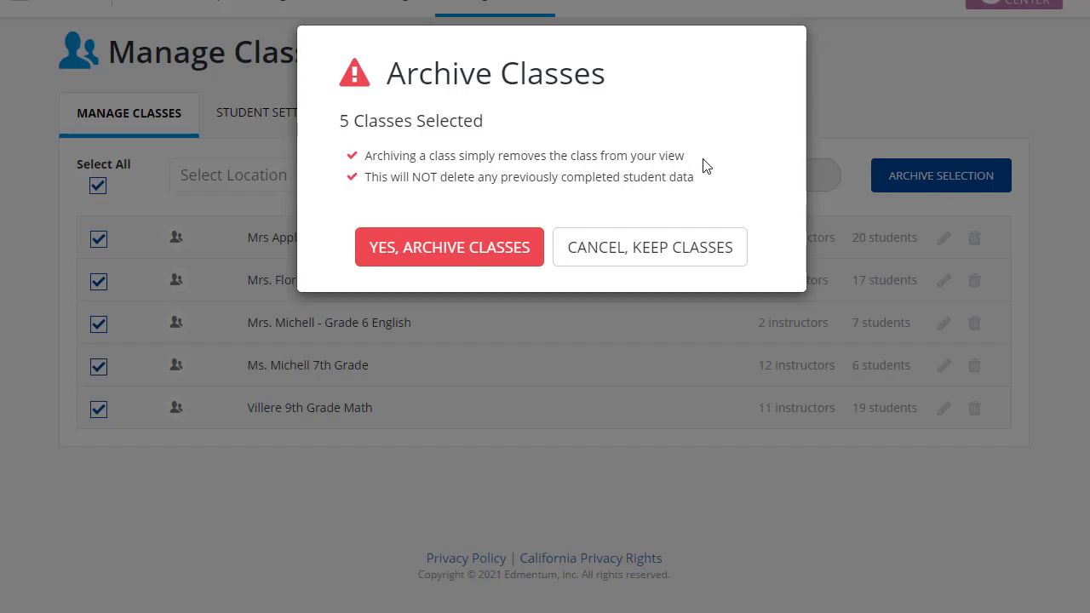
{"action": "mouse_move", "coordinate": [435, 201]}
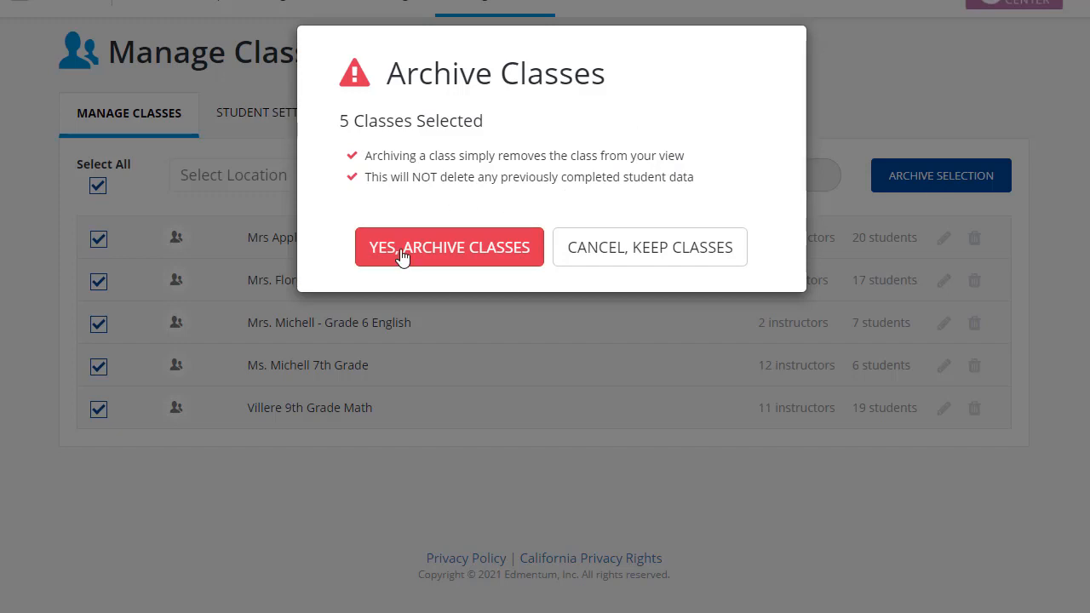
{"action": "mouse_move", "coordinate": [477, 259]}
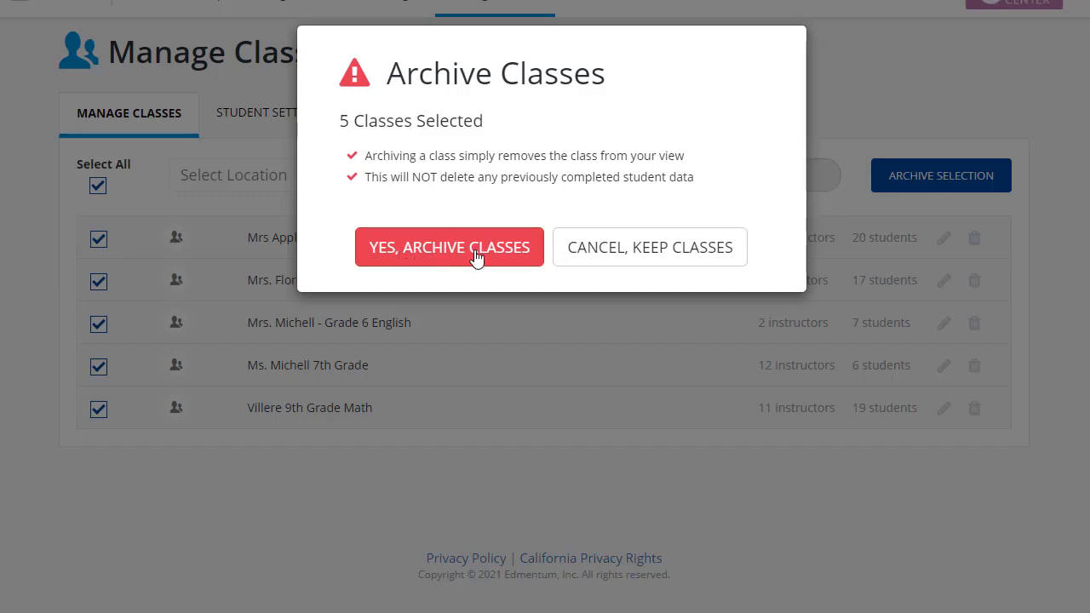
{"action": "mouse_move", "coordinate": [651, 247]}
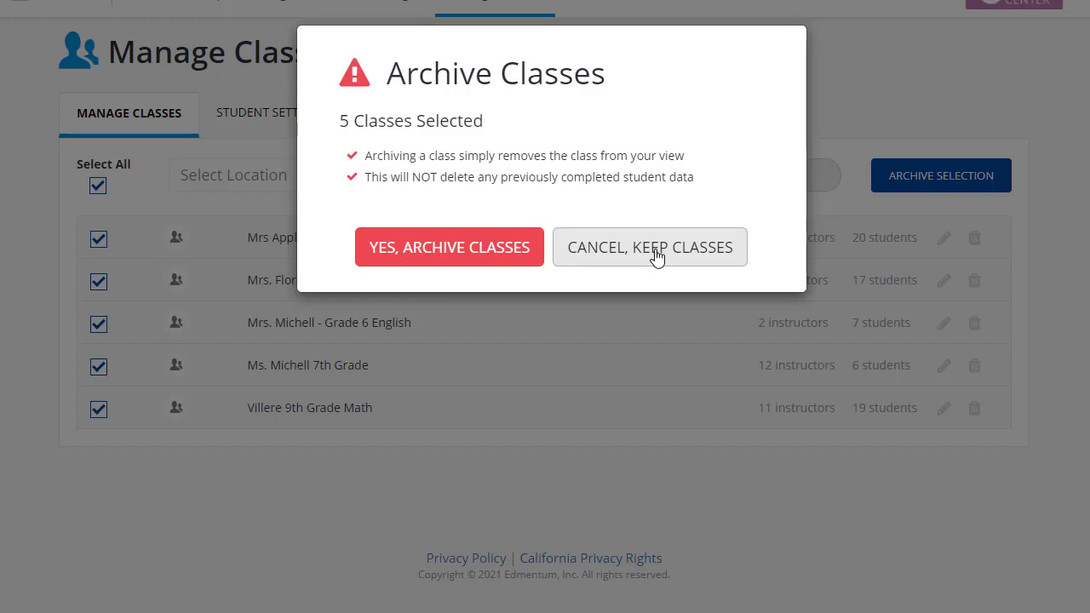
{"action": "left_click", "coordinate": [649, 247]}
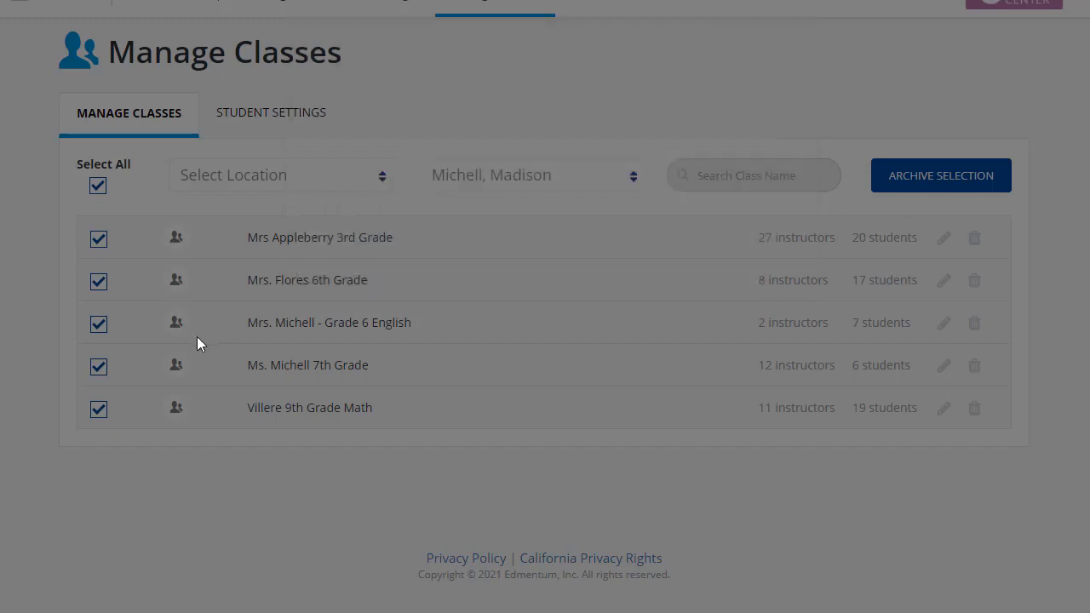